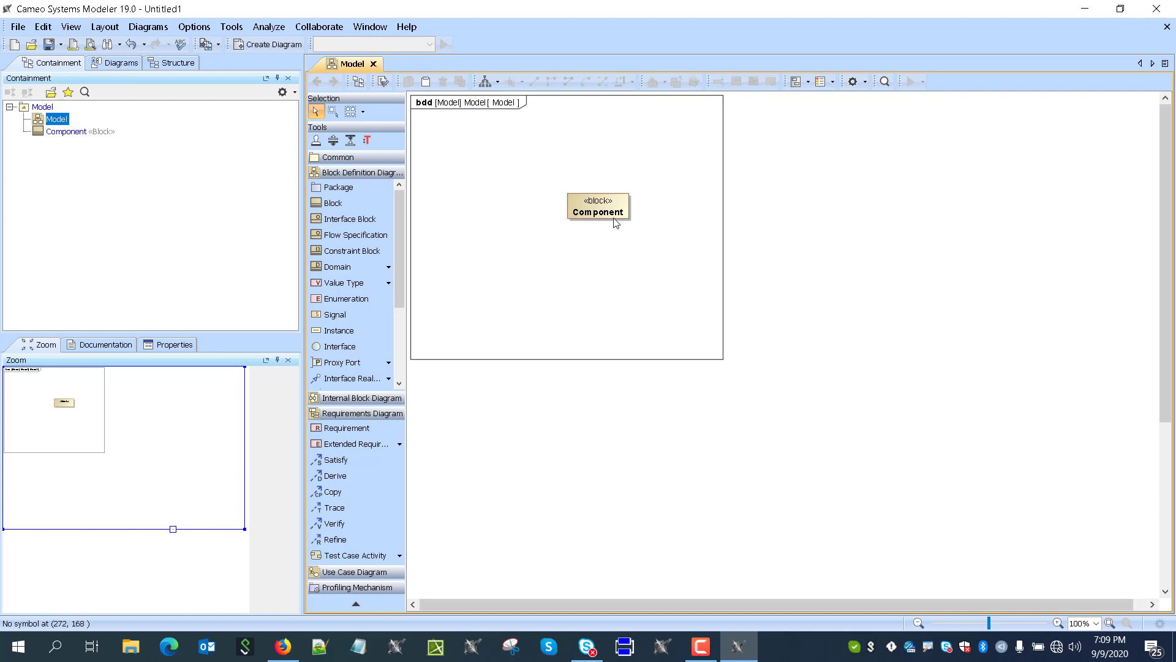
Step: Add Real value properties x, y and z to the Component block, renaming the third to z
left_click(598, 210)
type("x:")
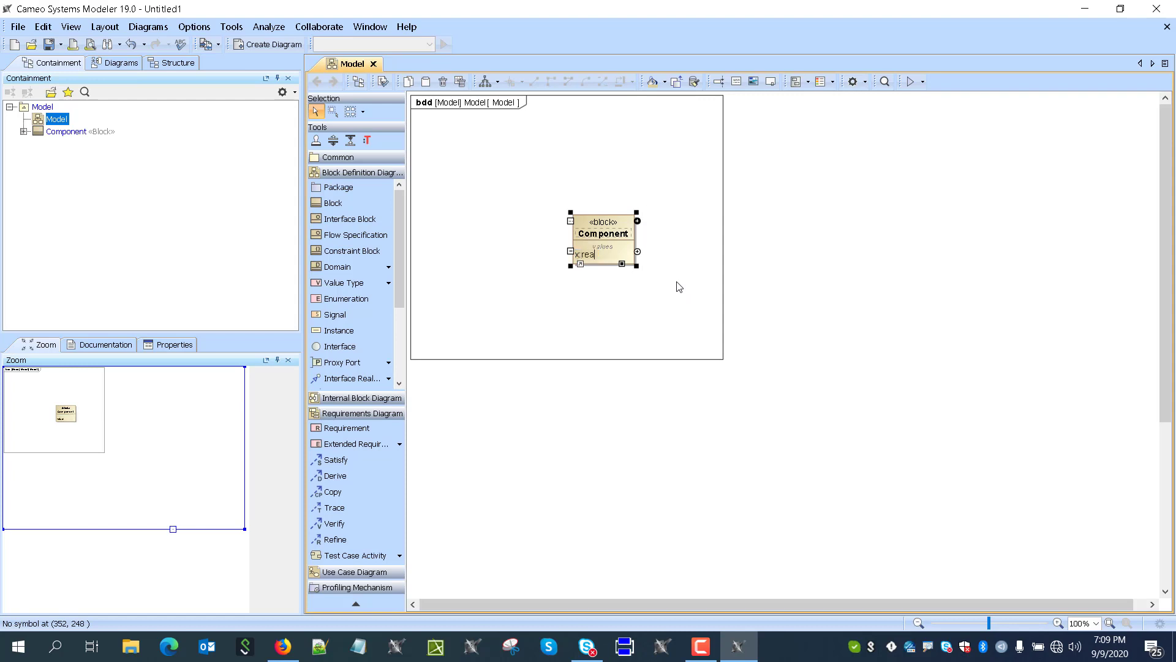
type("real")
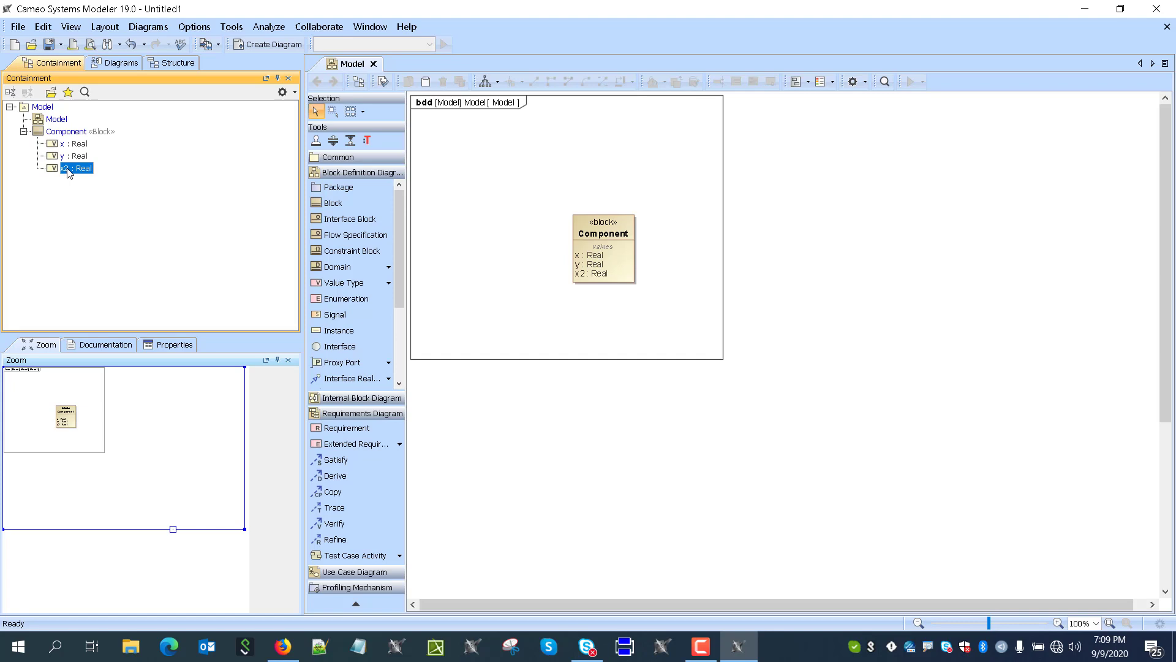
double_click(64, 168)
type("z")
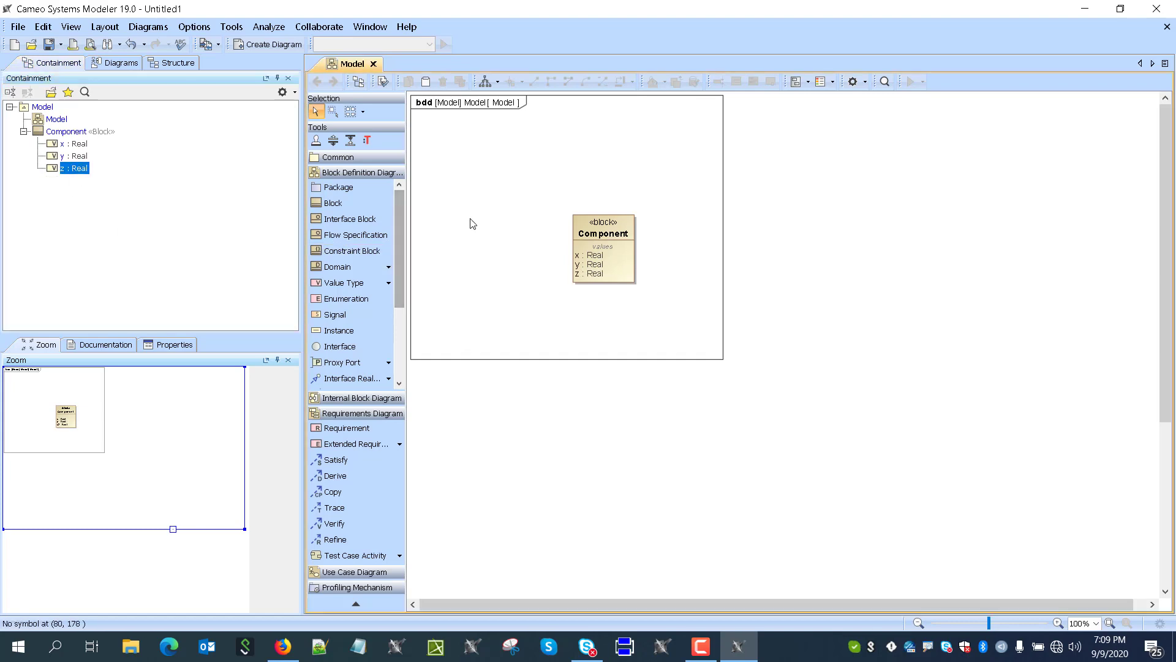
mouse_move(582, 243)
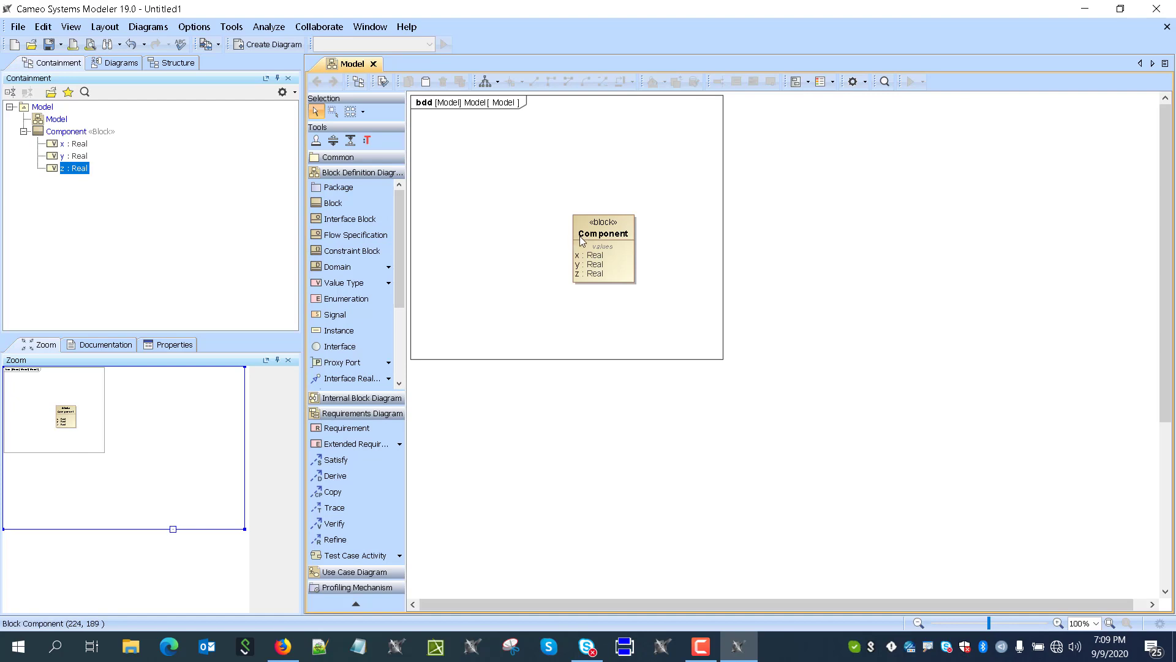
mouse_move(600, 234)
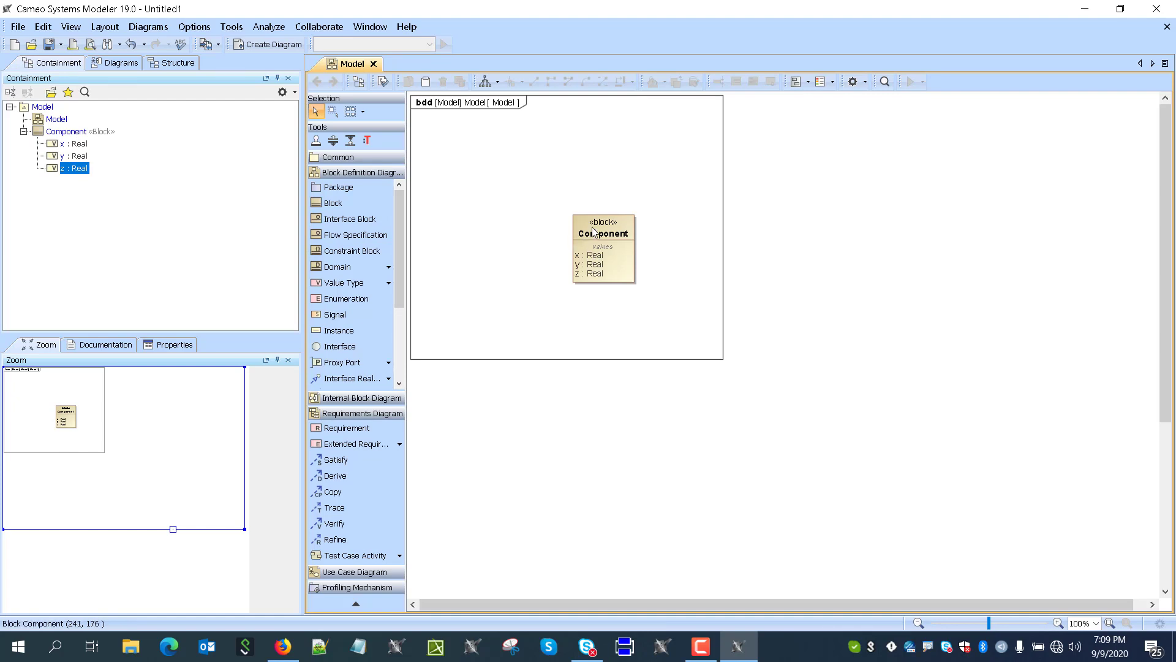
Step: Create the constraint x=sin(z) via the Parametric Equation Wizard, parsed and mapped to x and z
right_click(595, 230)
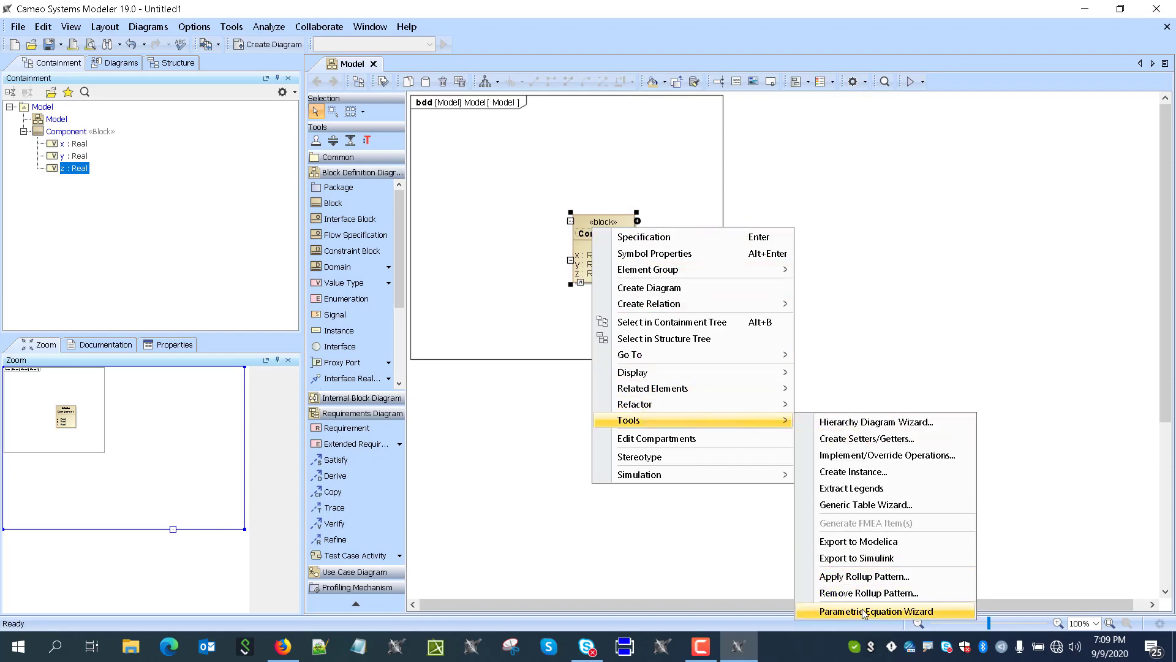
left_click(875, 610)
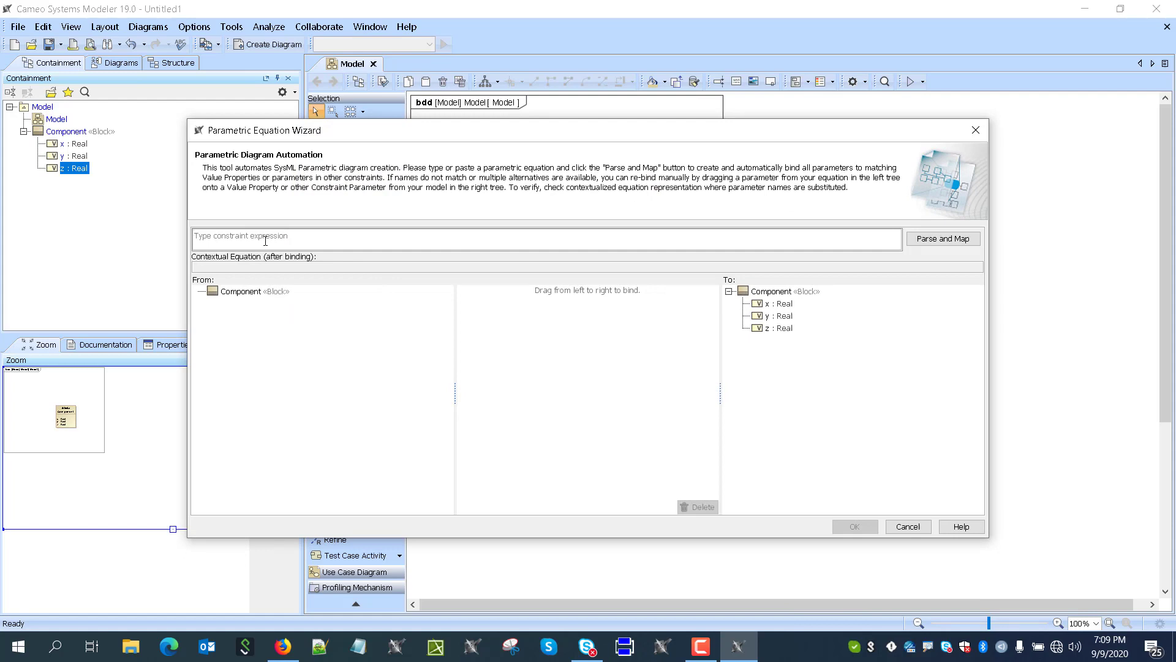
type("x")
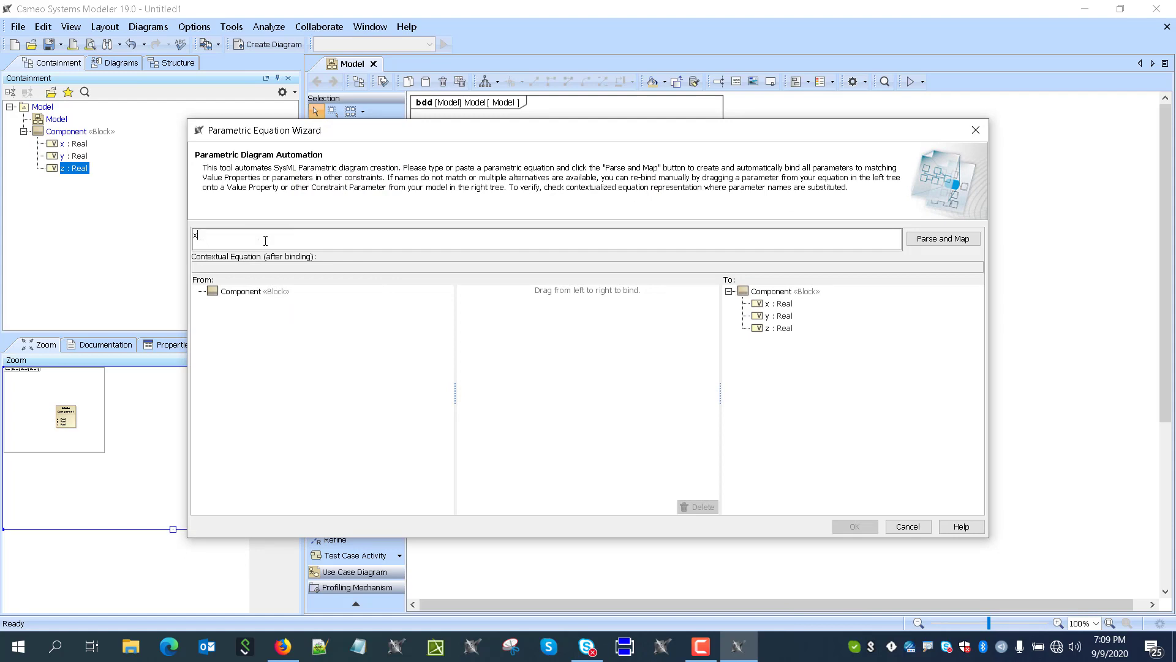
type("=")
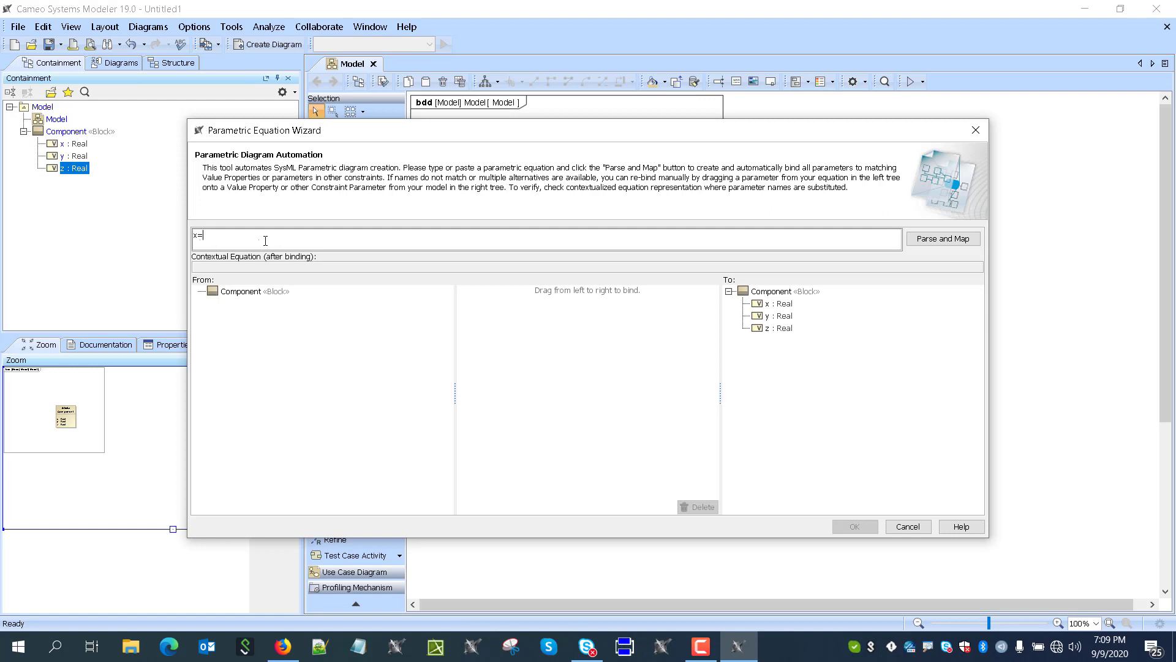
type("sin")
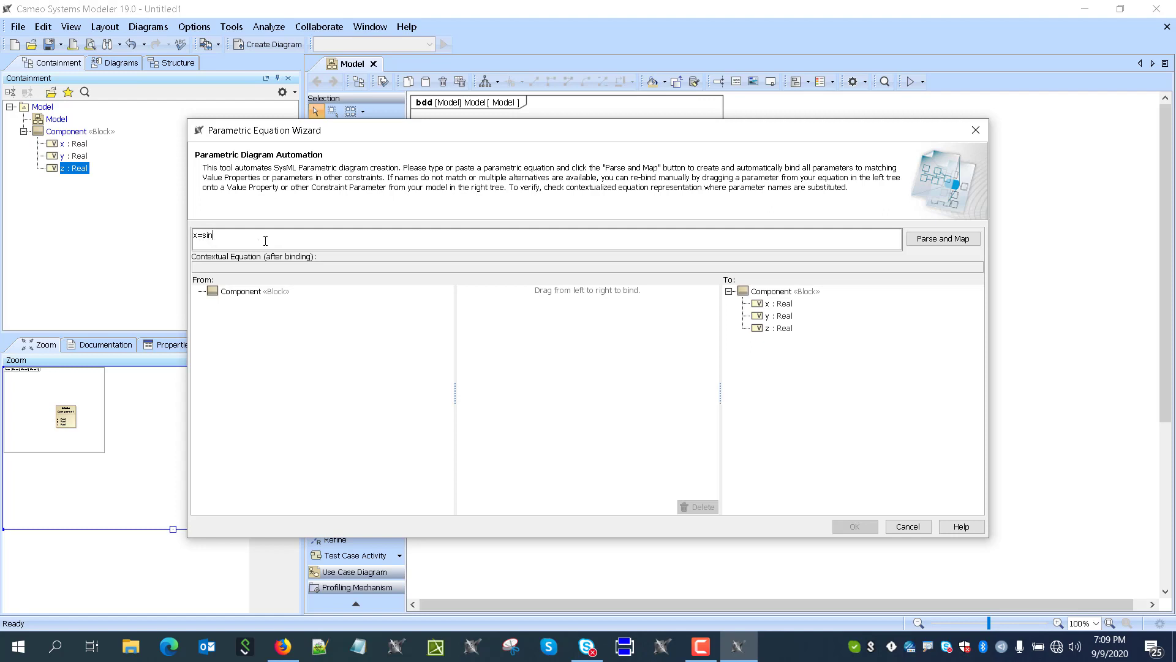
type("()")
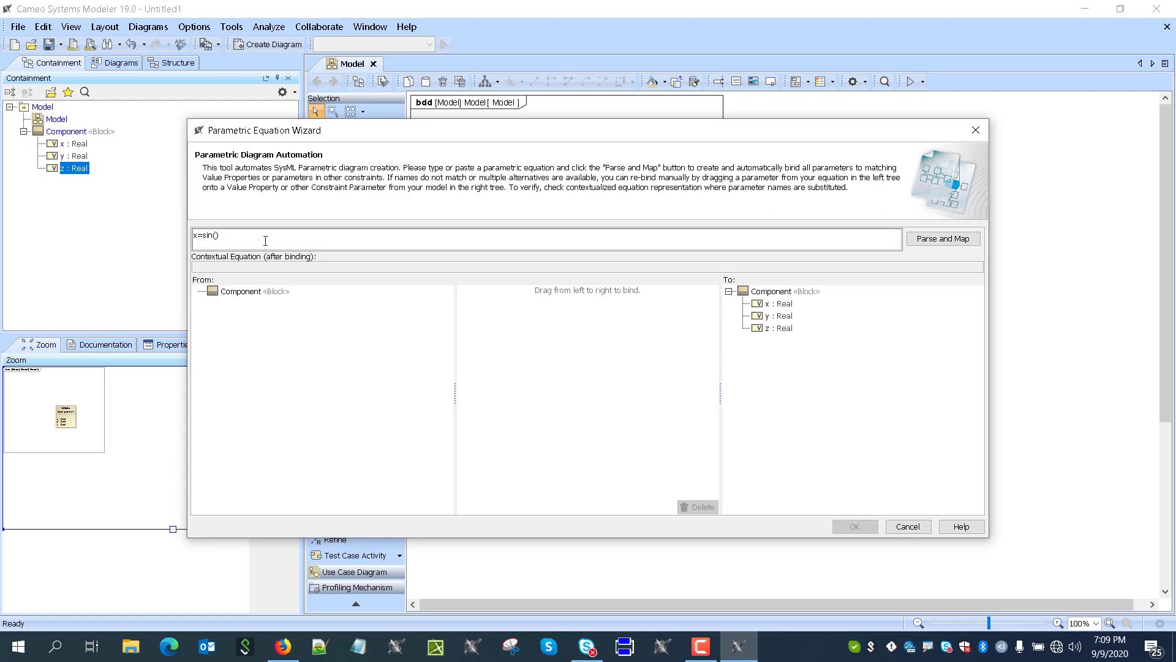
left_click(943, 238)
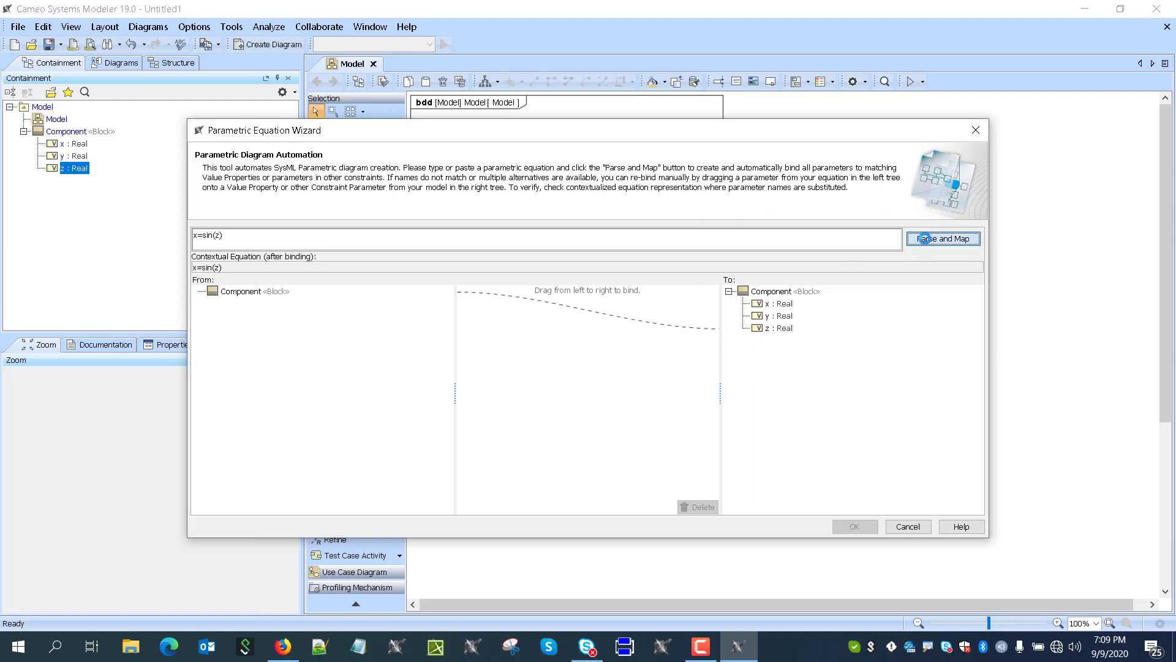
left_click(943, 238)
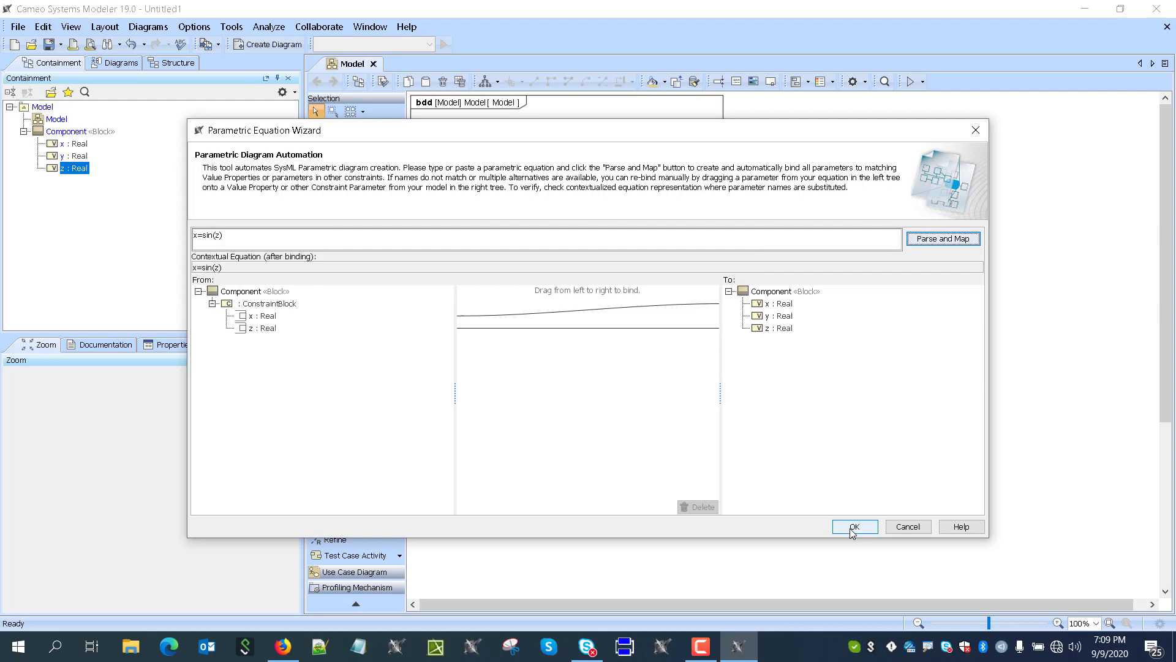
left_click(855, 526)
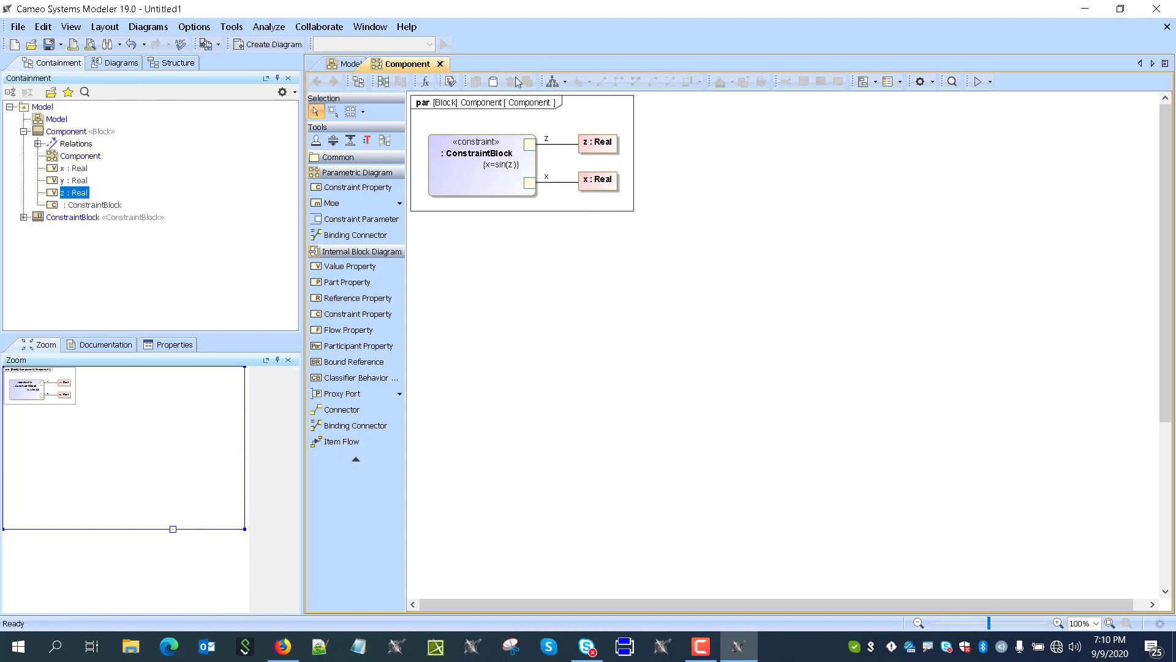
mouse_move(510, 81)
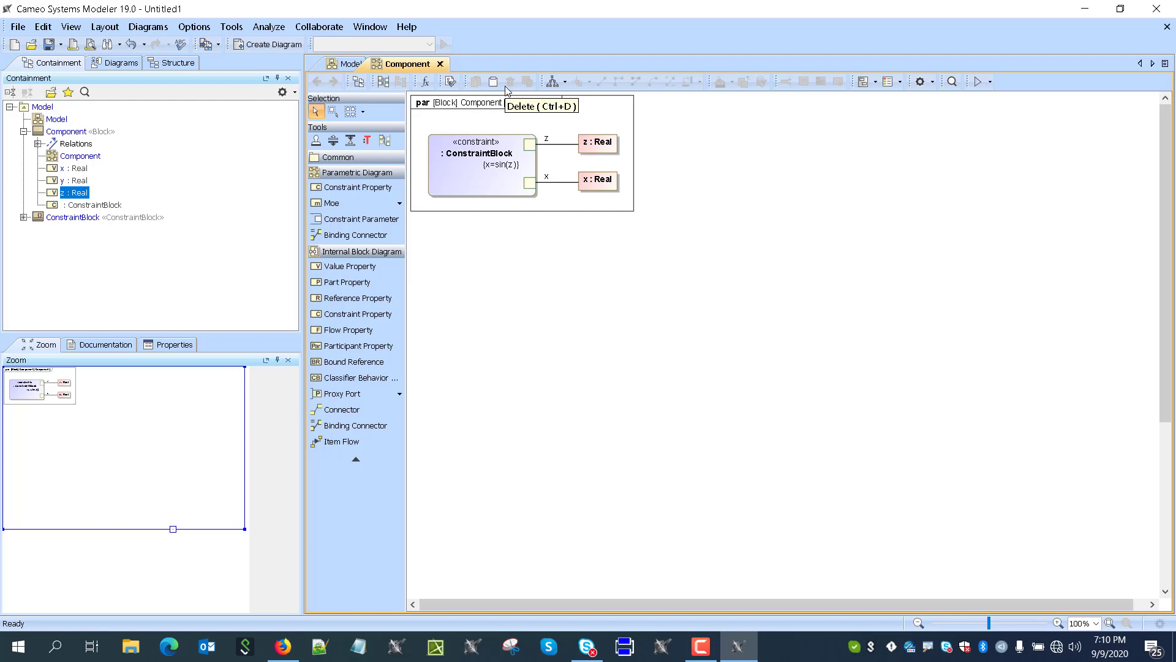
mouse_move(423, 82)
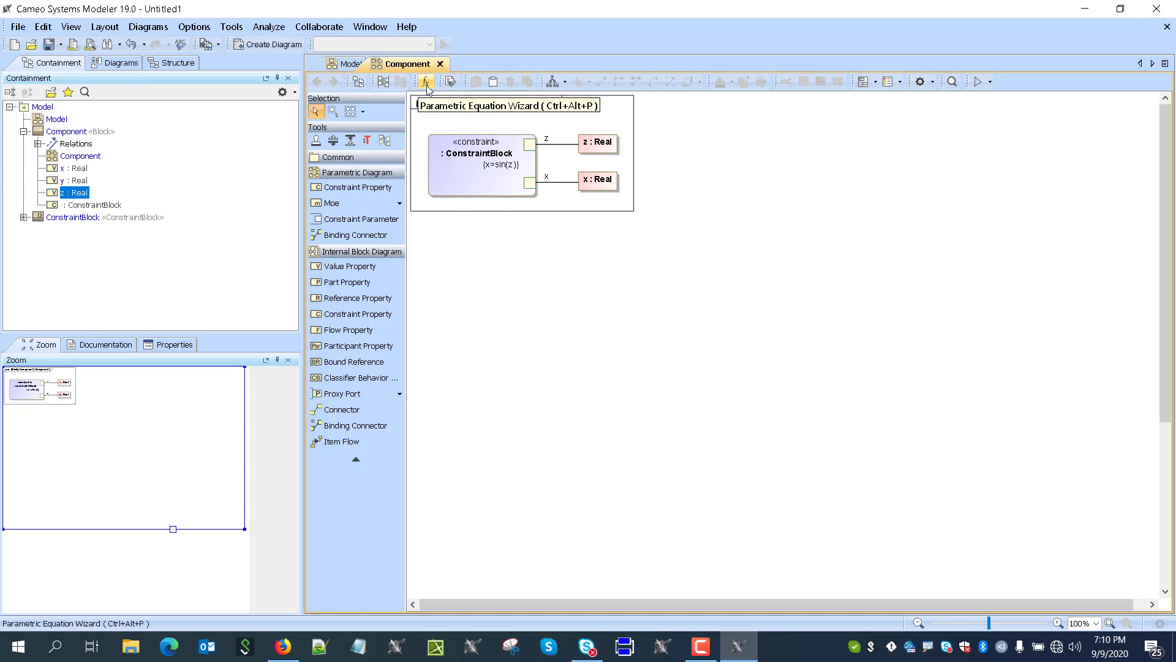
Step: Create the constraint y=cos(z) via the wizard, parsed and mapped to y and z
left_click(426, 81)
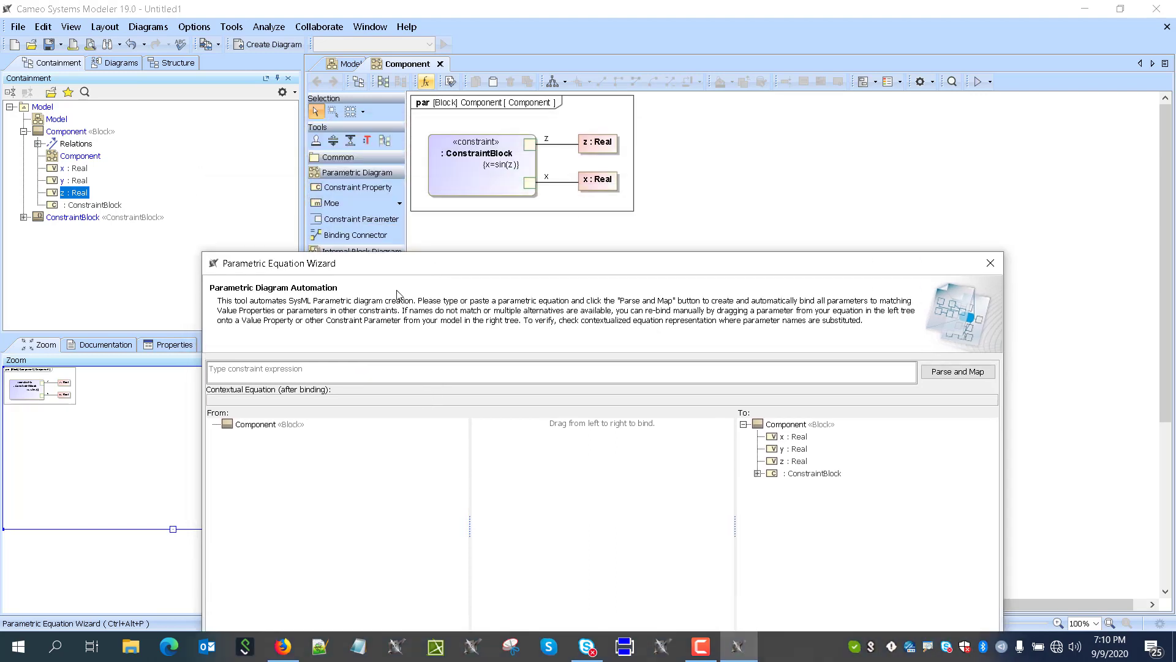
mouse_move(331, 354)
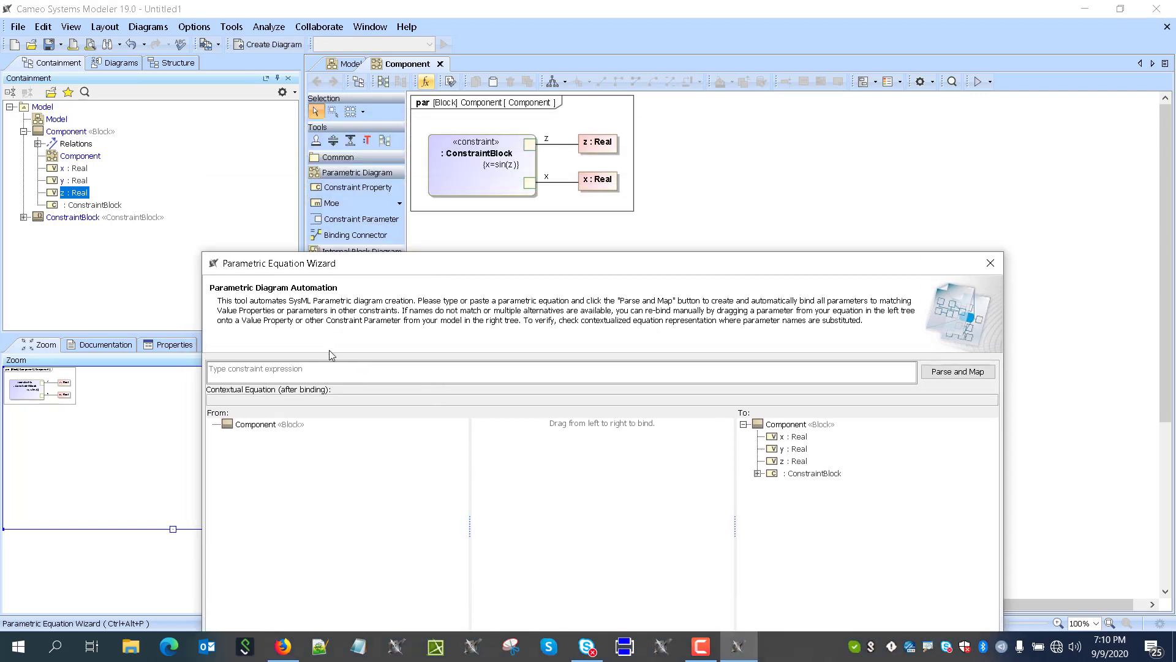
type("y=")
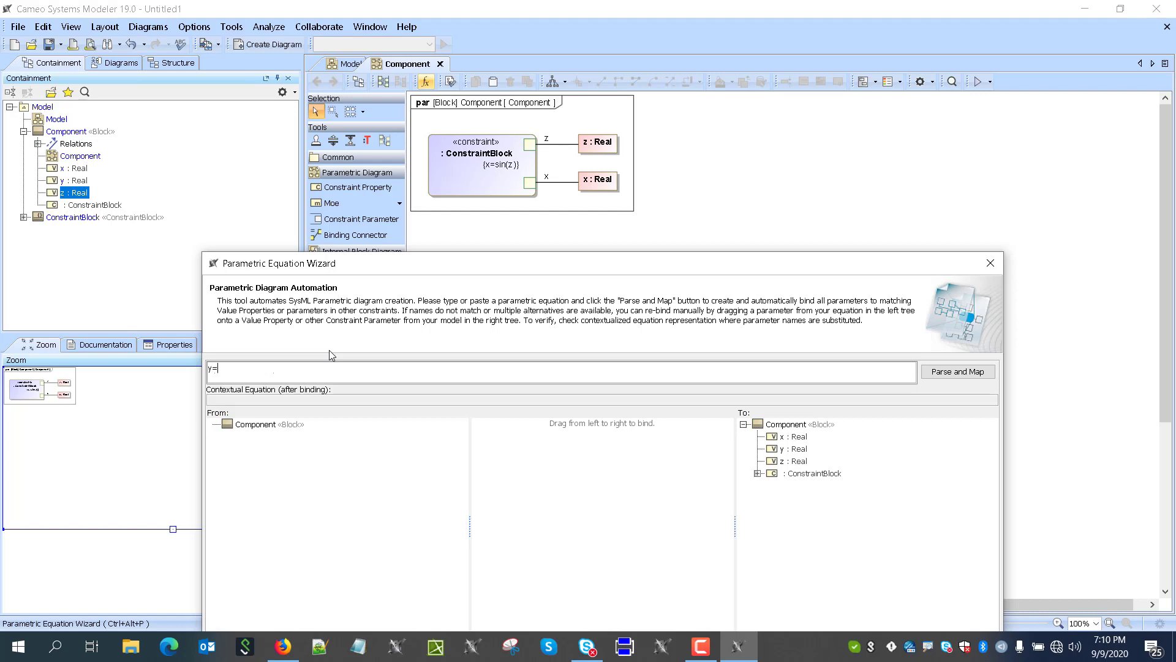
type("cos()")
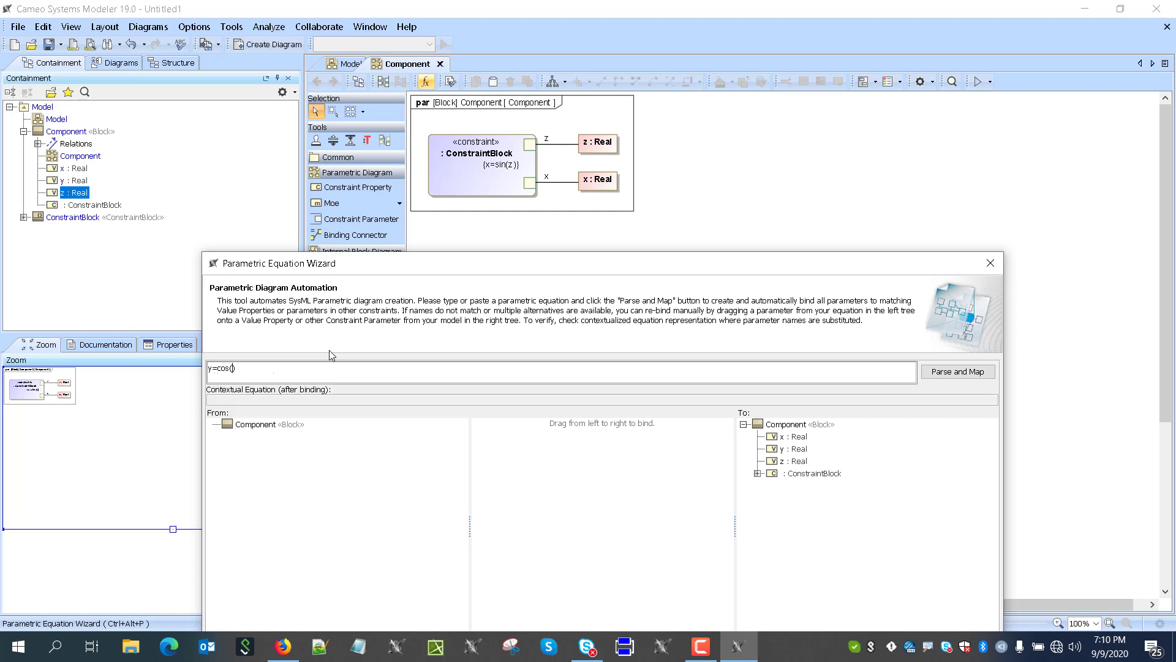
left_click(958, 371)
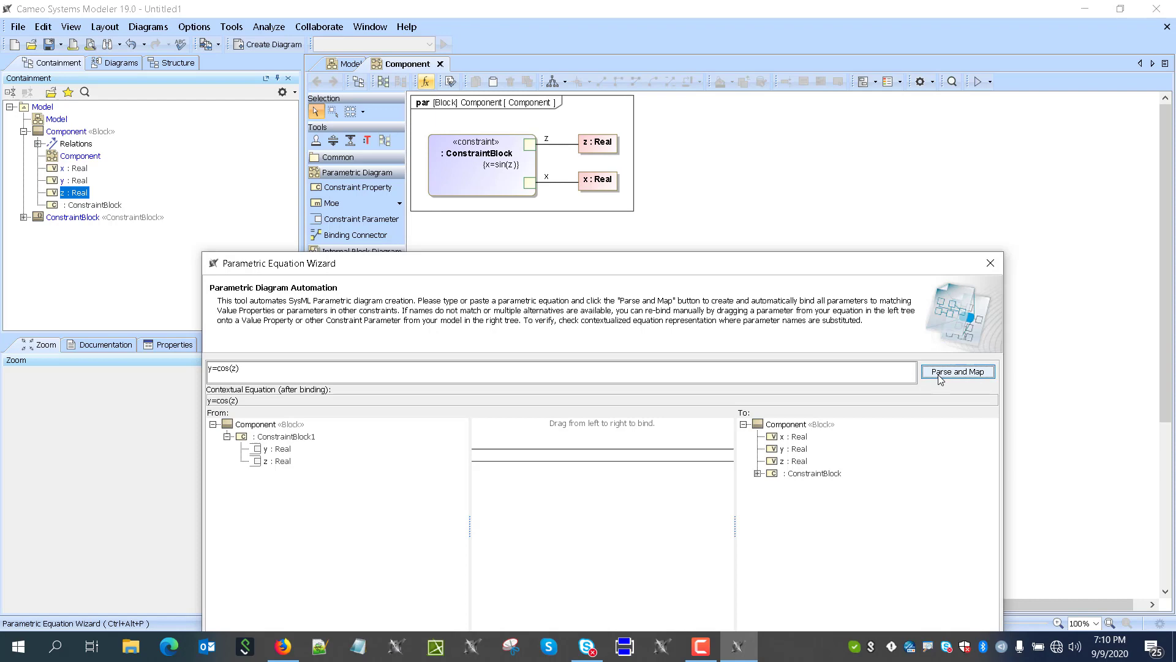
left_click(958, 371)
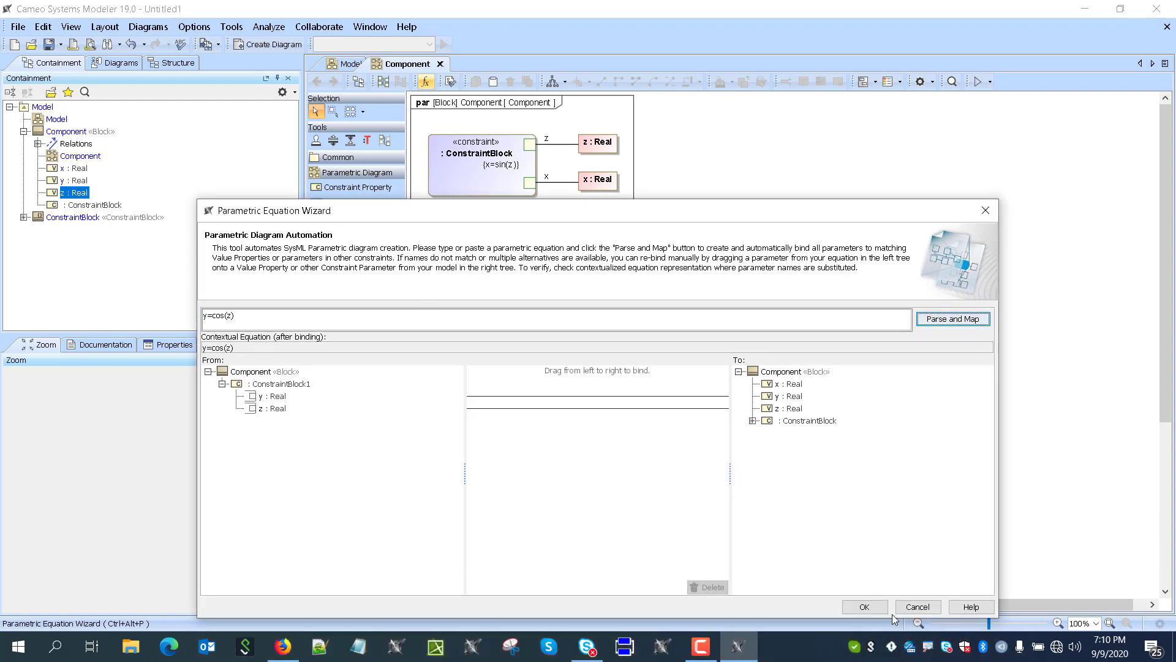
left_click(865, 607)
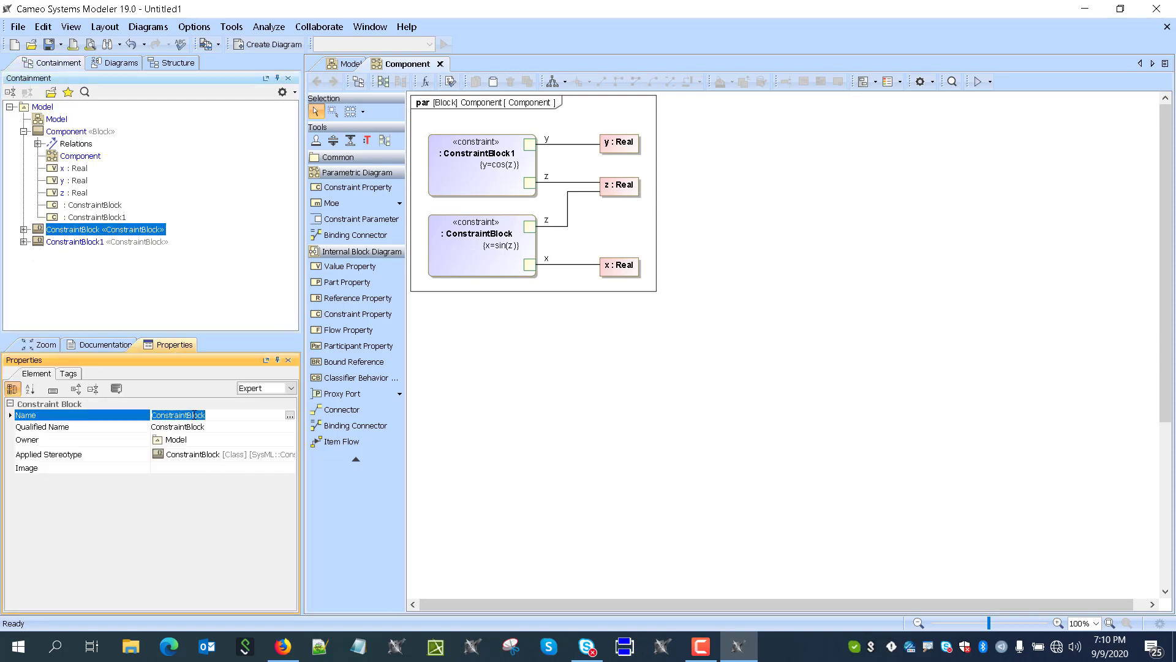
Step: Rename ConstraintBlock to sin and ConstraintBlock1 to cos
type("sin")
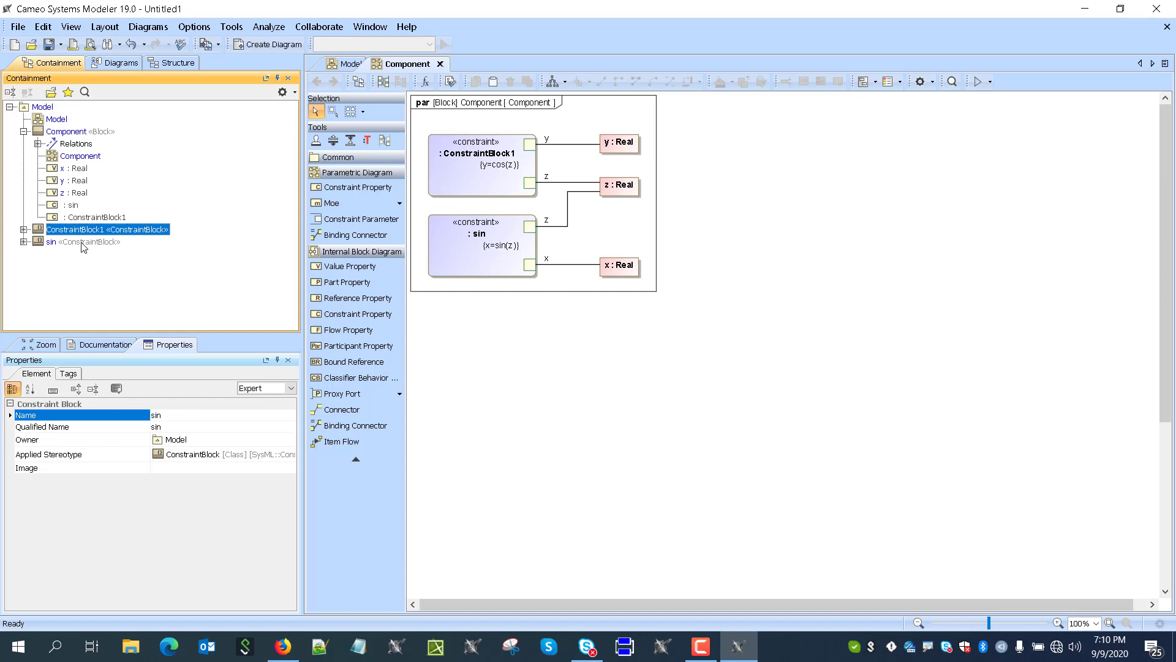
left_click(85, 229)
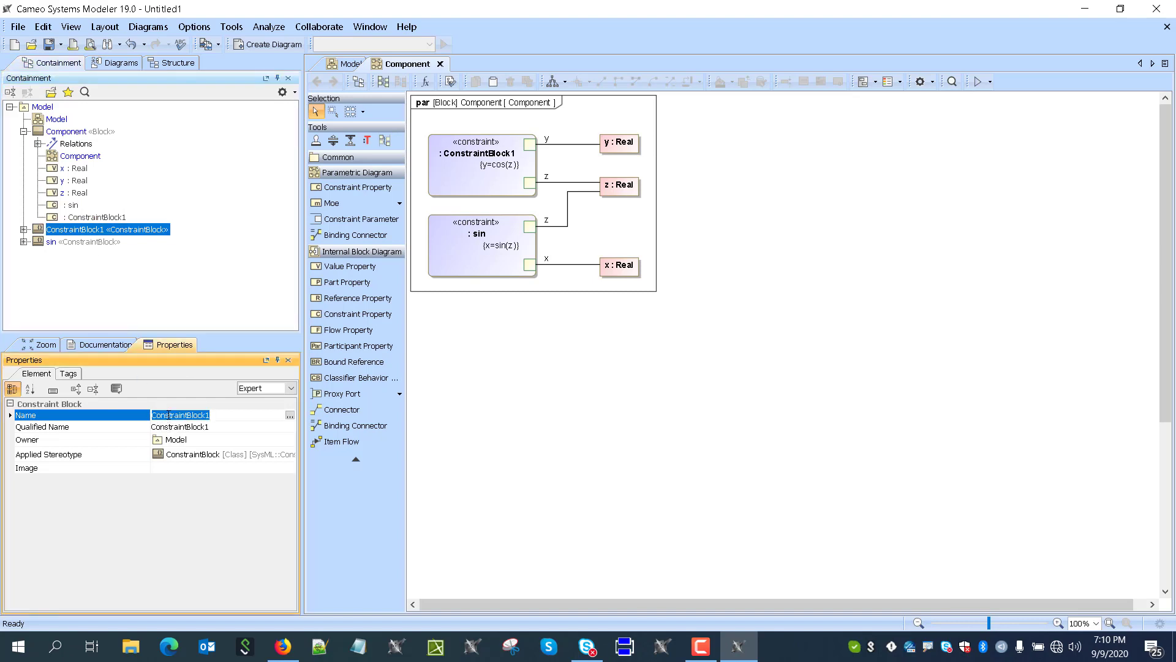
type("cos")
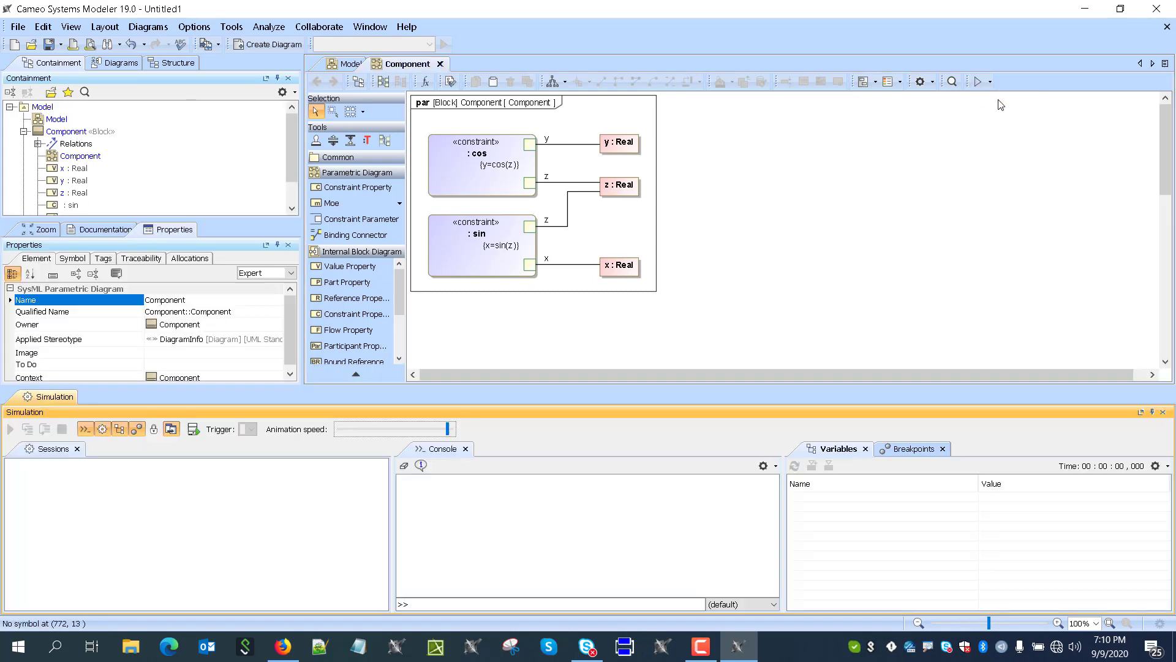
Step: Start a Component simulation and enter values 1.0 and 2.0 so x and y are solved from z
left_click(10, 429)
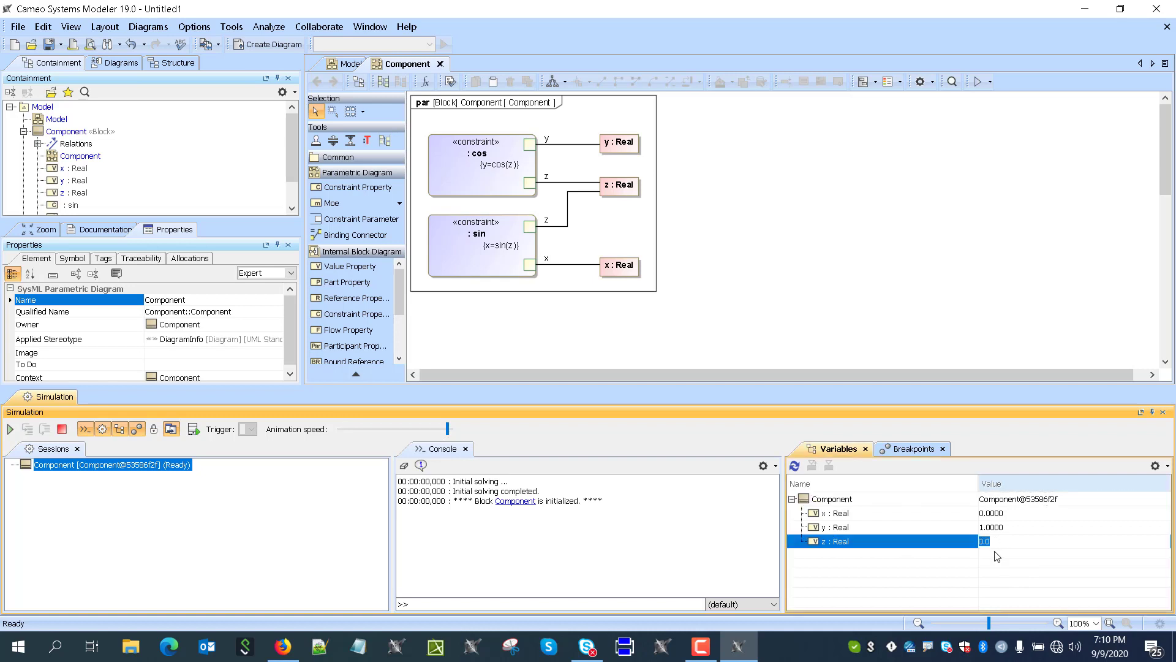
type("1.0")
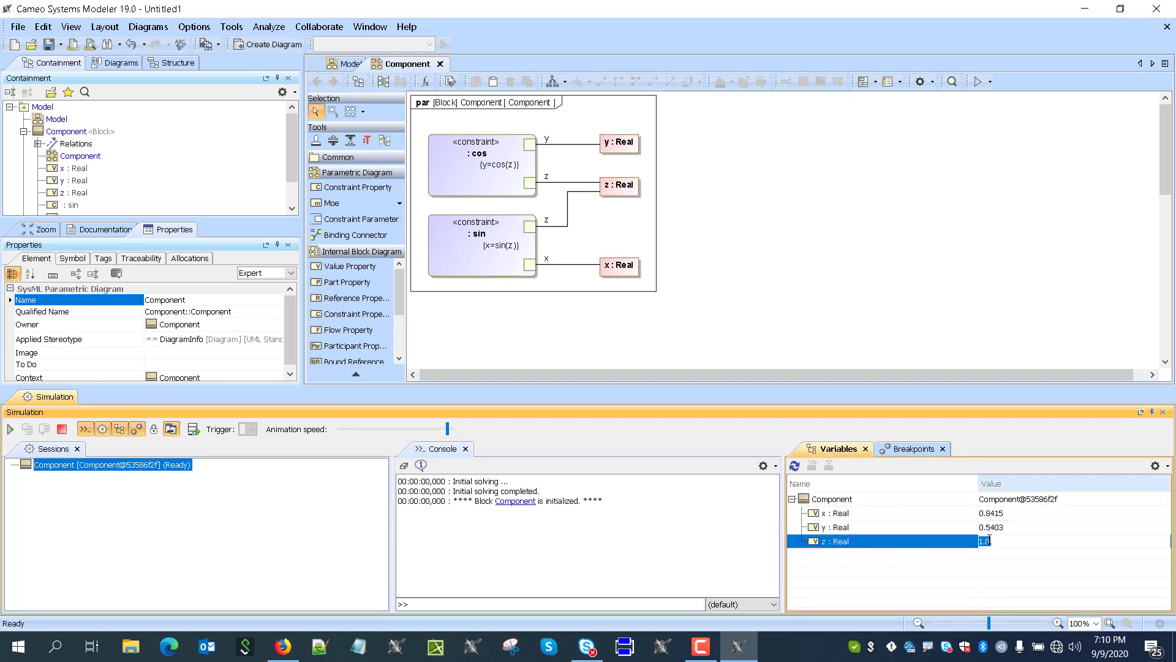
type("2.0")
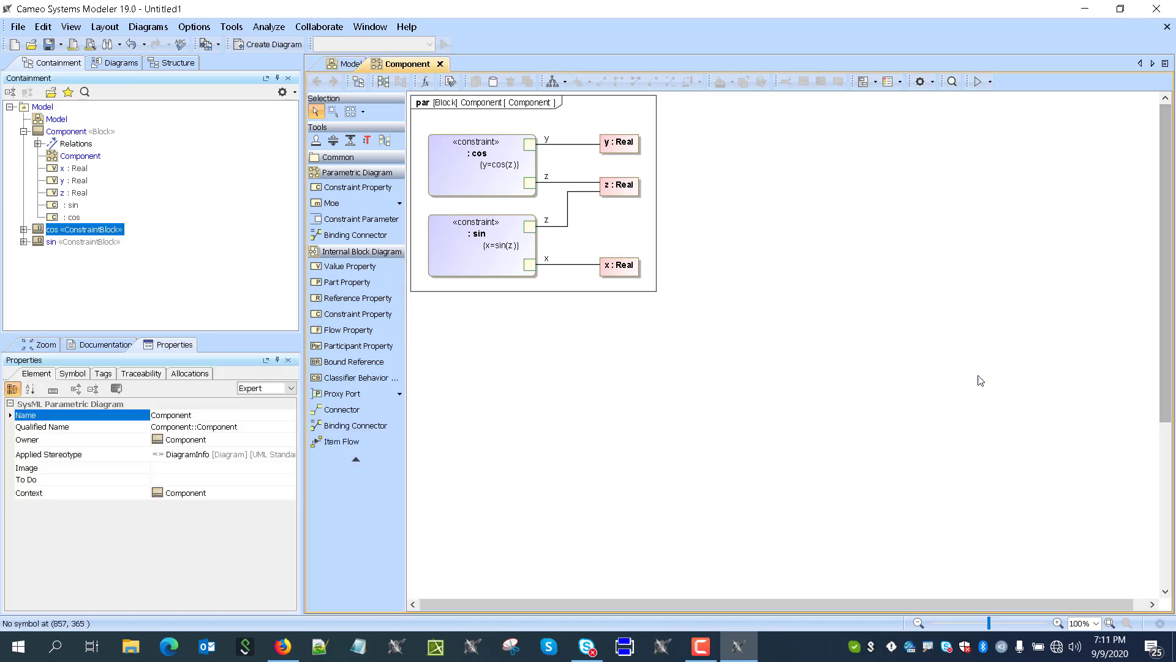
mouse_move(621, 296)
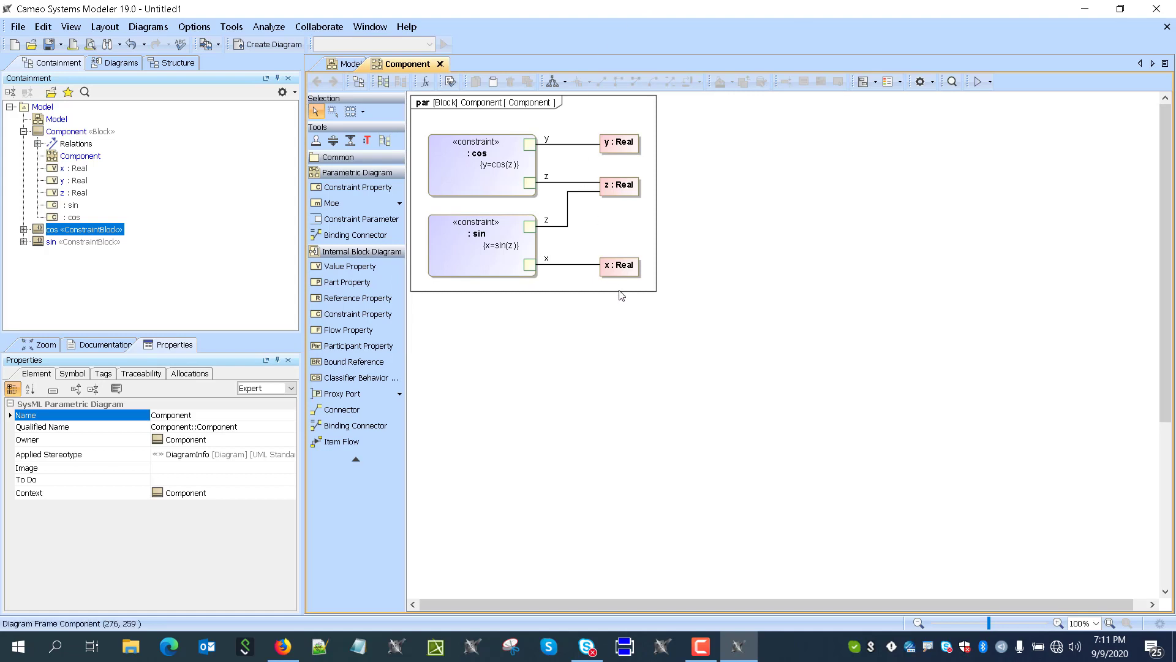
mouse_move(354, 159)
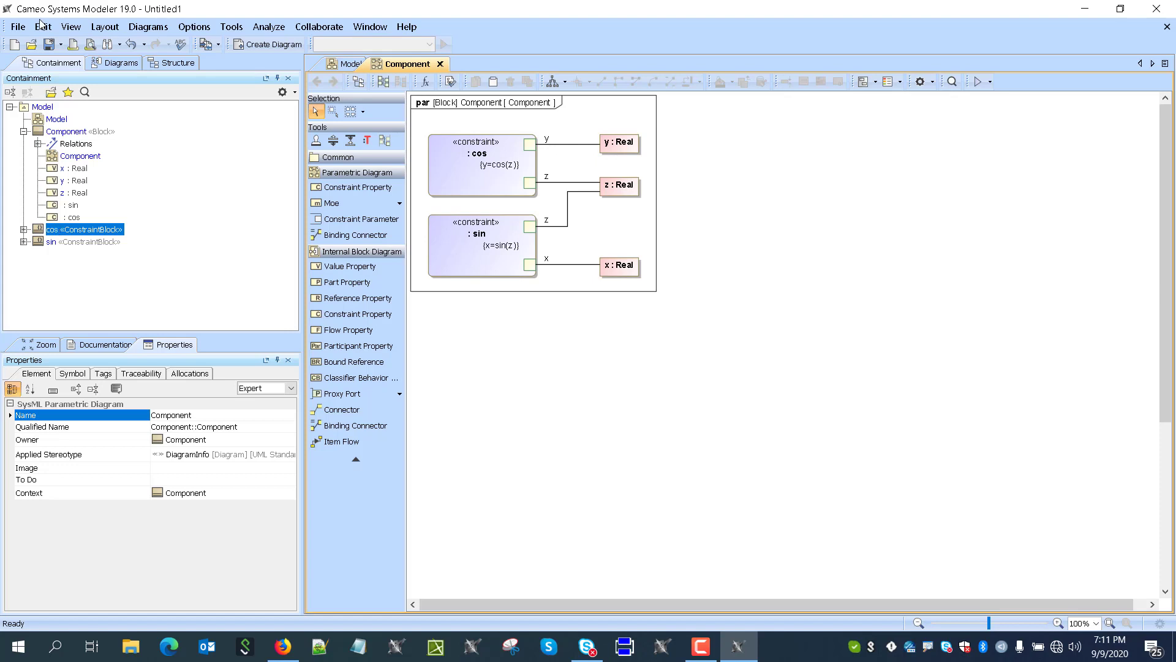
Step: Create a SysML activity diagram owned by Component and check it is set as its behaviour
right_click(66, 131)
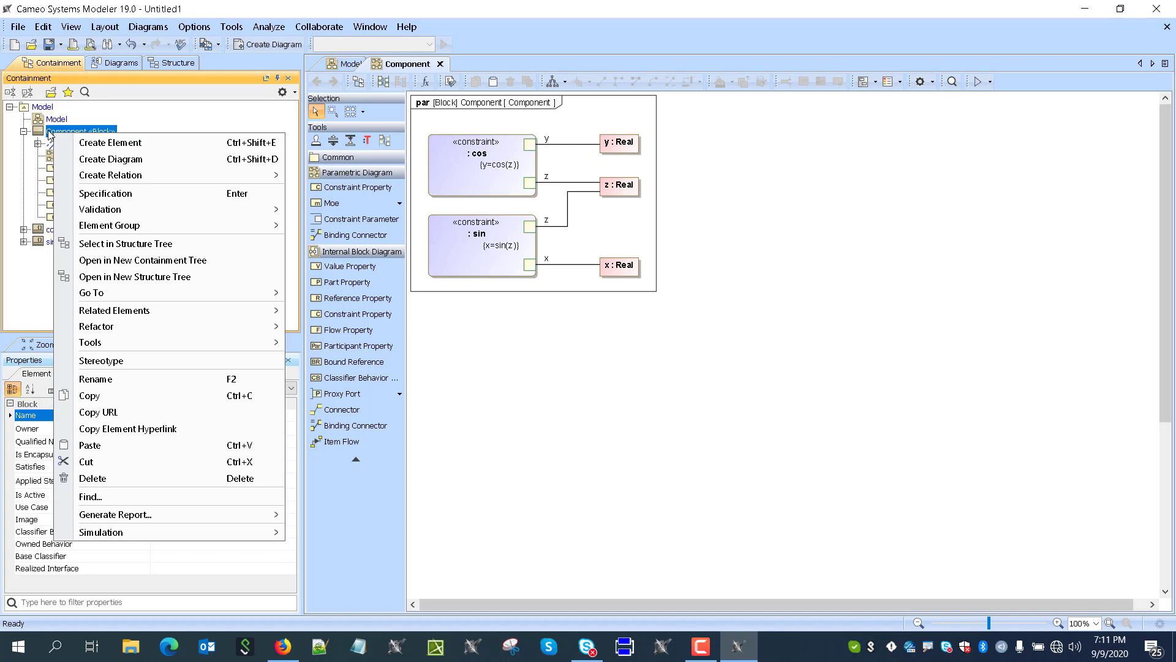
left_click(110, 177)
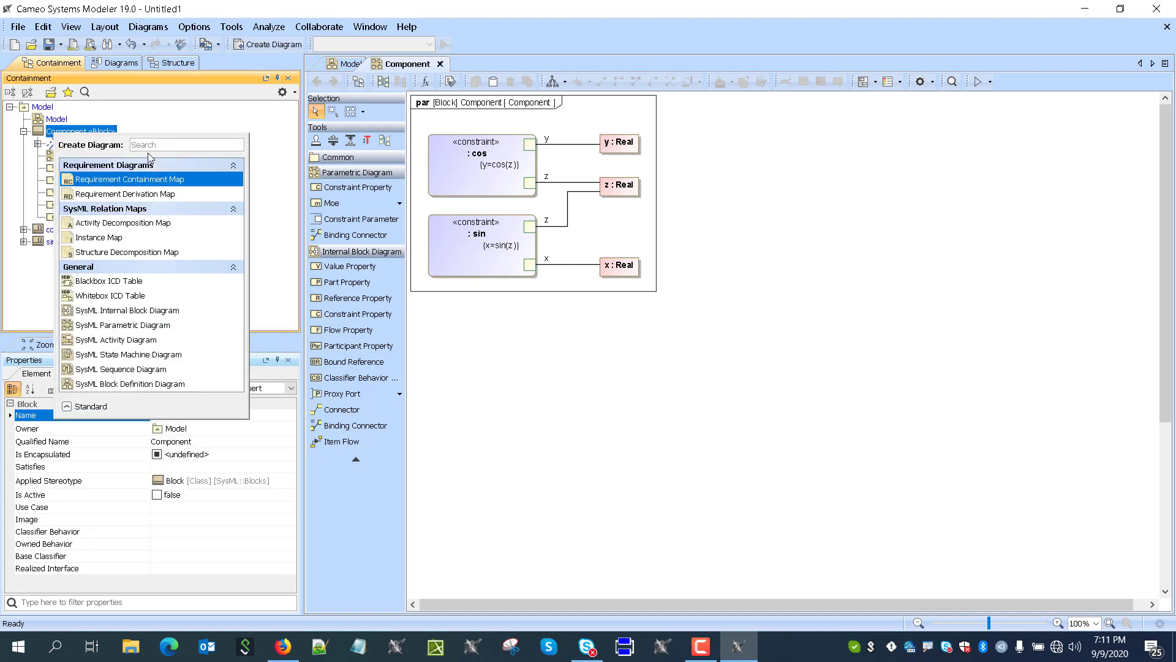
type("activity")
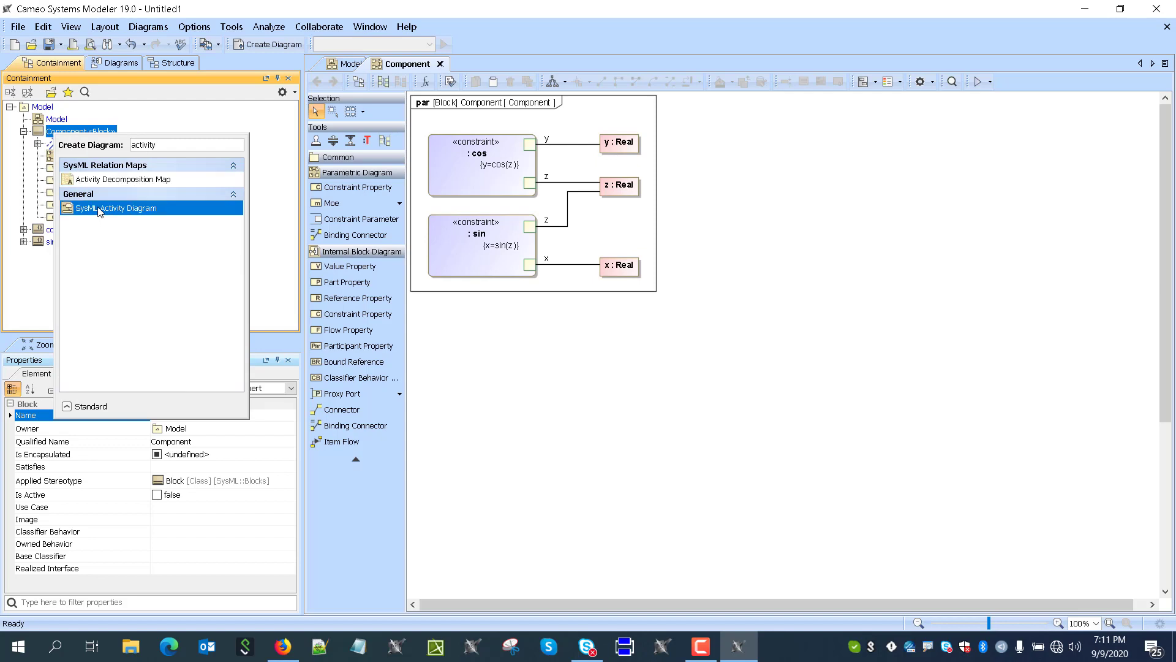
left_click(95, 207)
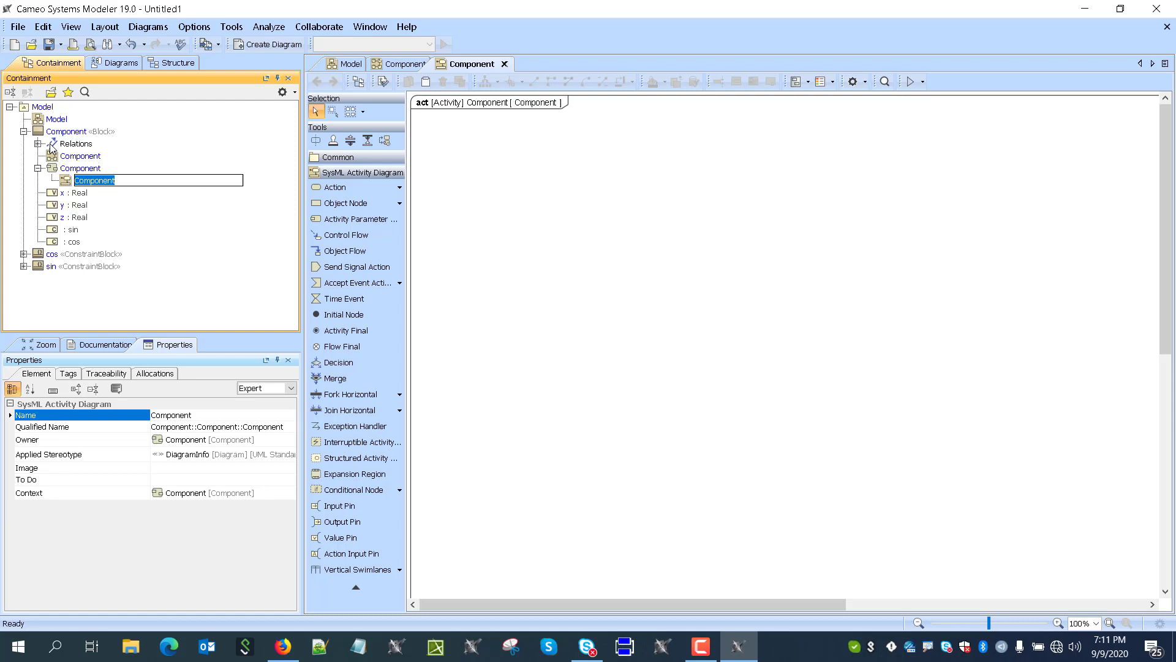
left_click(66, 131)
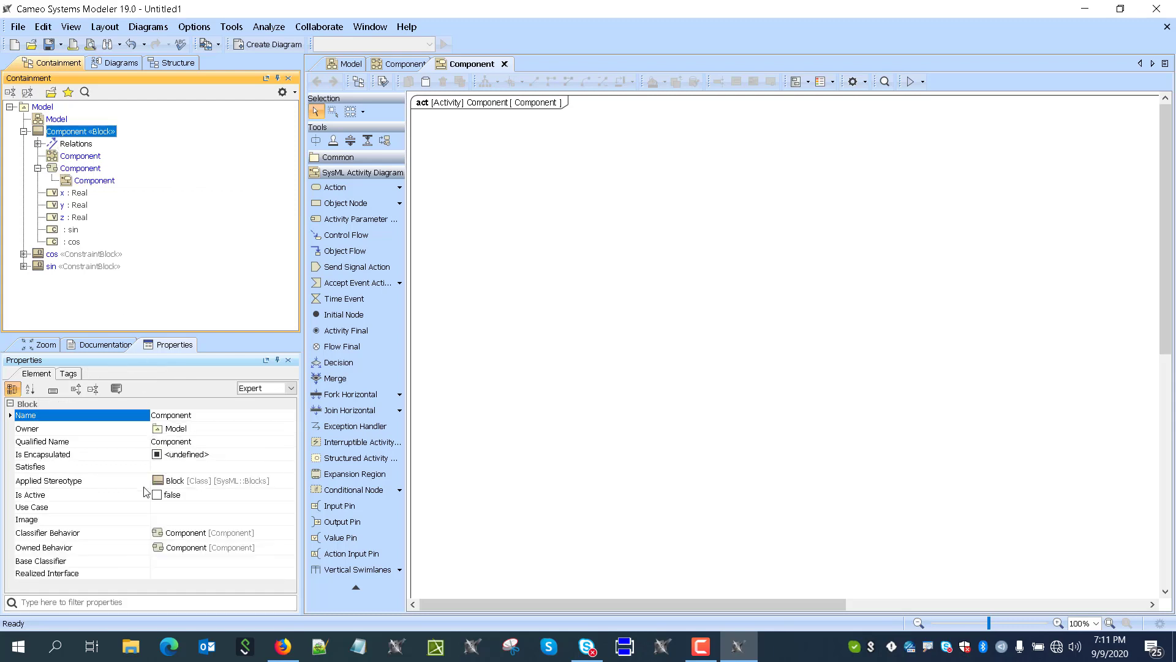
mouse_move(198, 536)
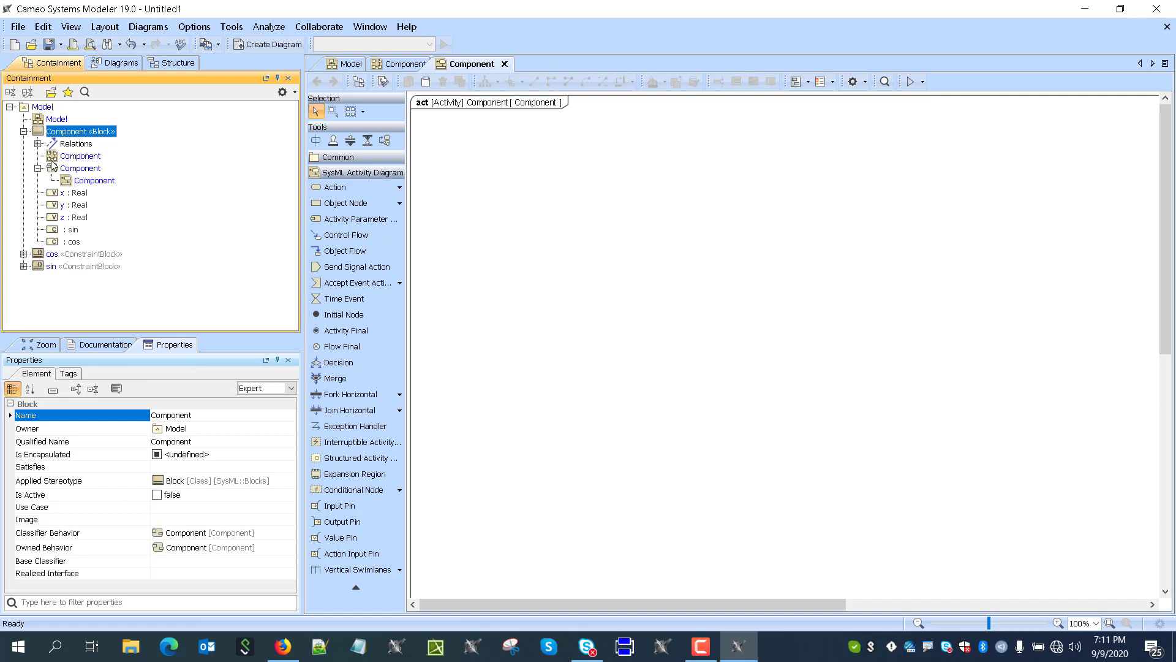
mouse_move(213, 532)
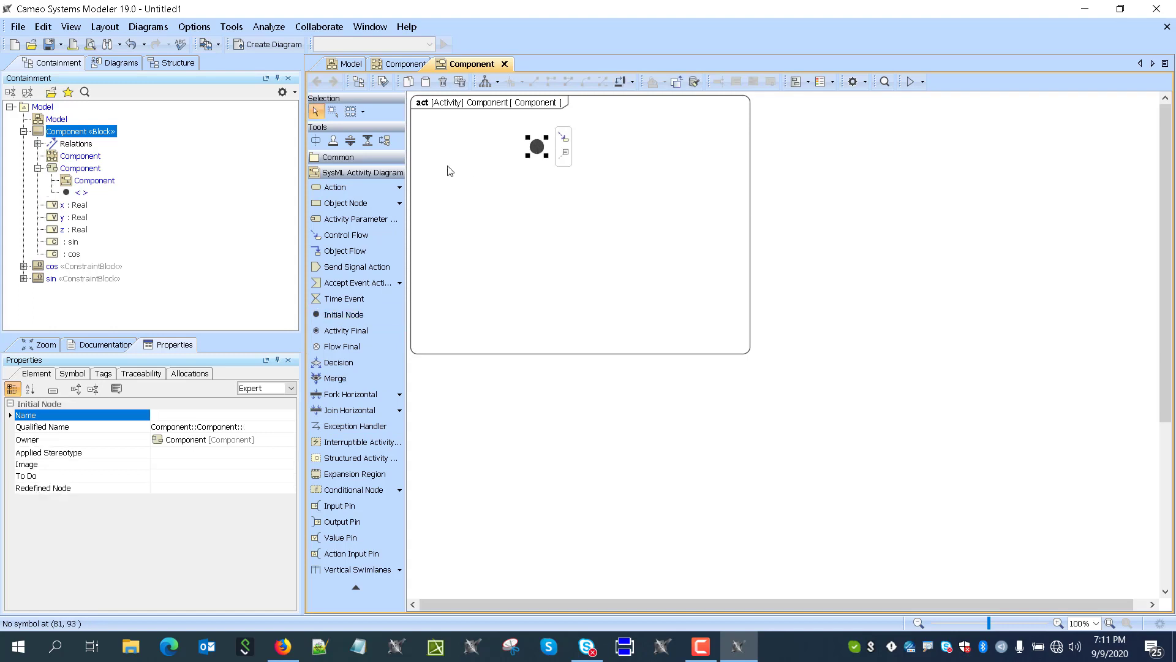
Step: Add an opaque action below the initial node and connect them with a control flow
left_click(334, 186)
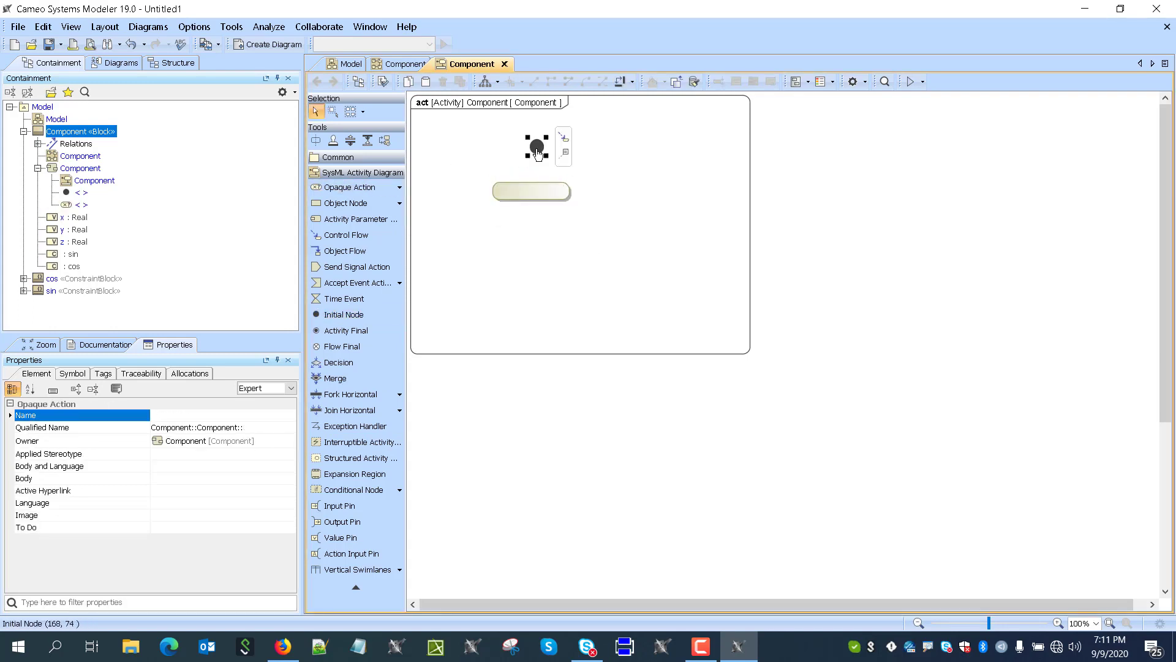
left_click(536, 147)
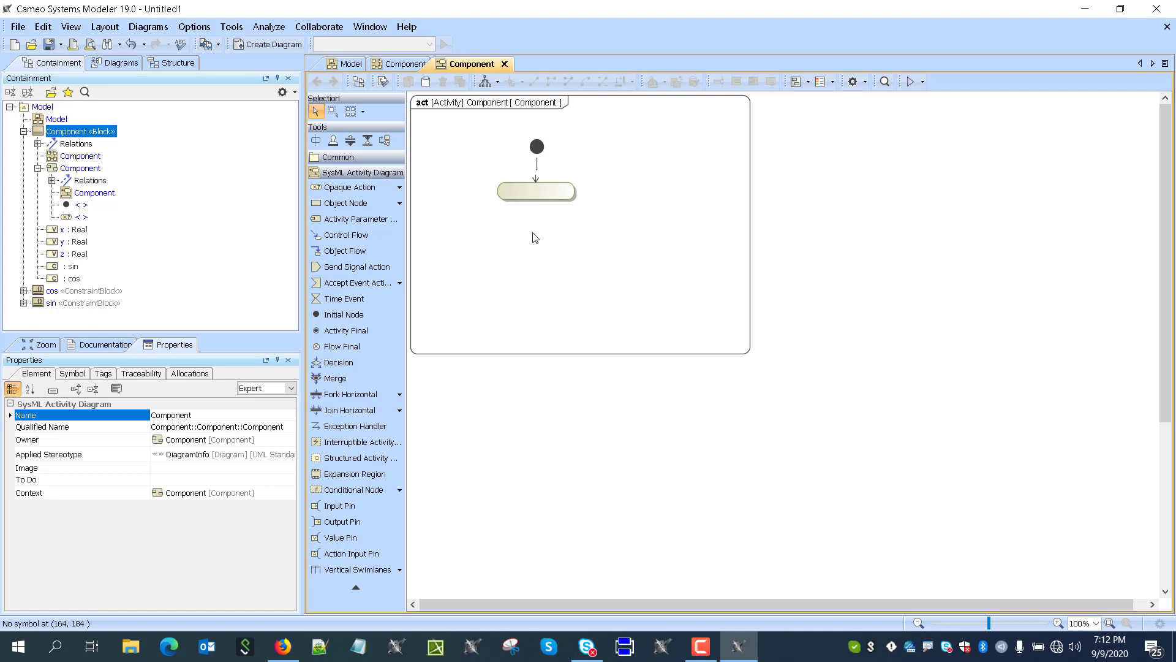
mouse_move(539, 198)
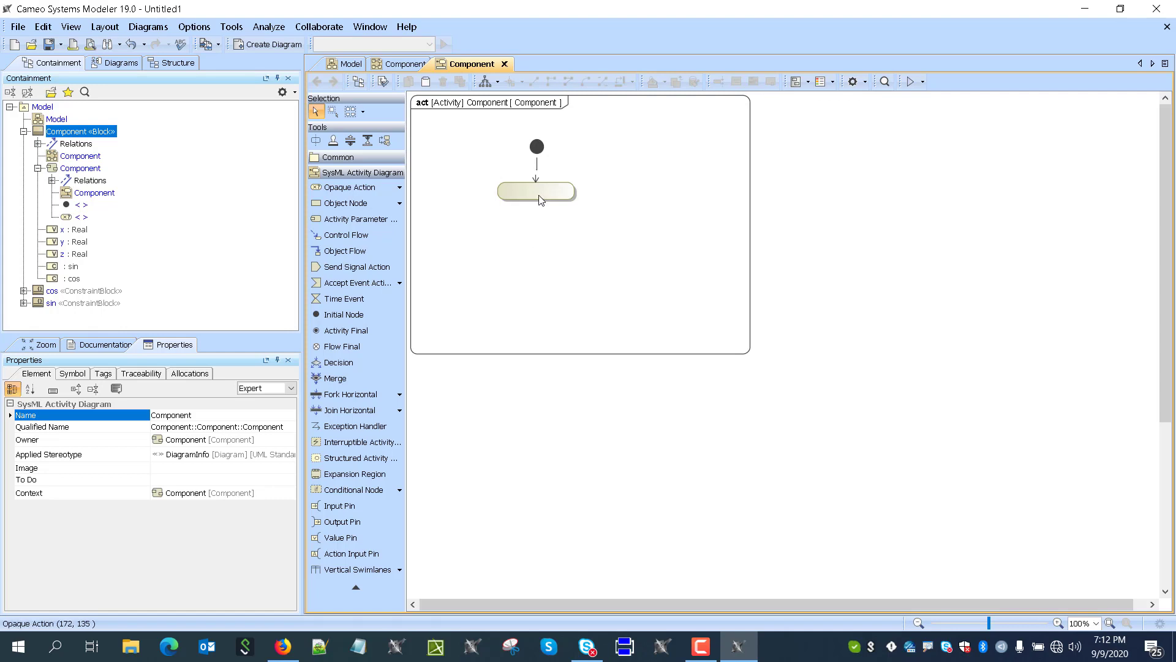
mouse_move(505, 207)
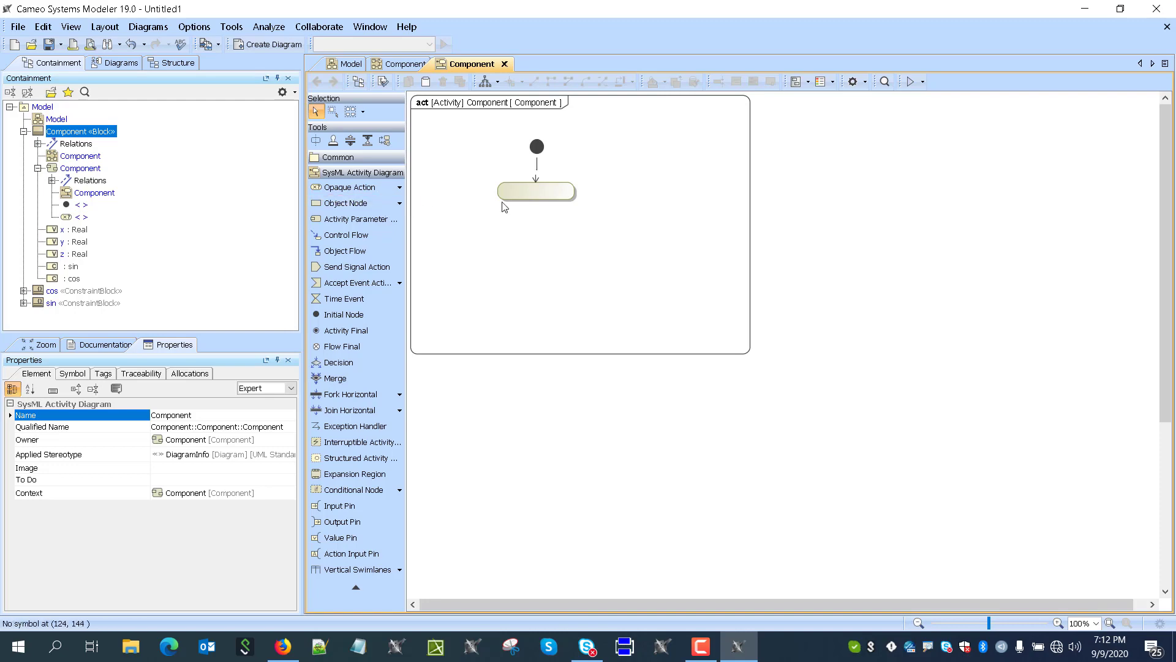
Step: Set the opaque action's body and name to z=z+0.1
double_click(536, 191)
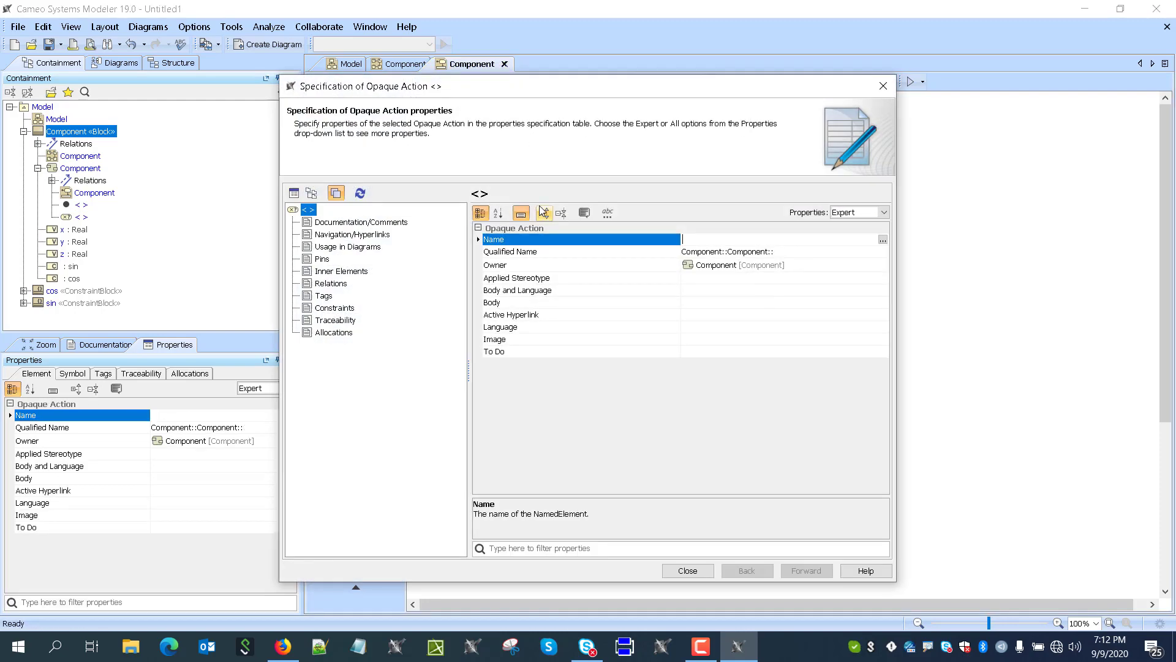
mouse_move(652, 303)
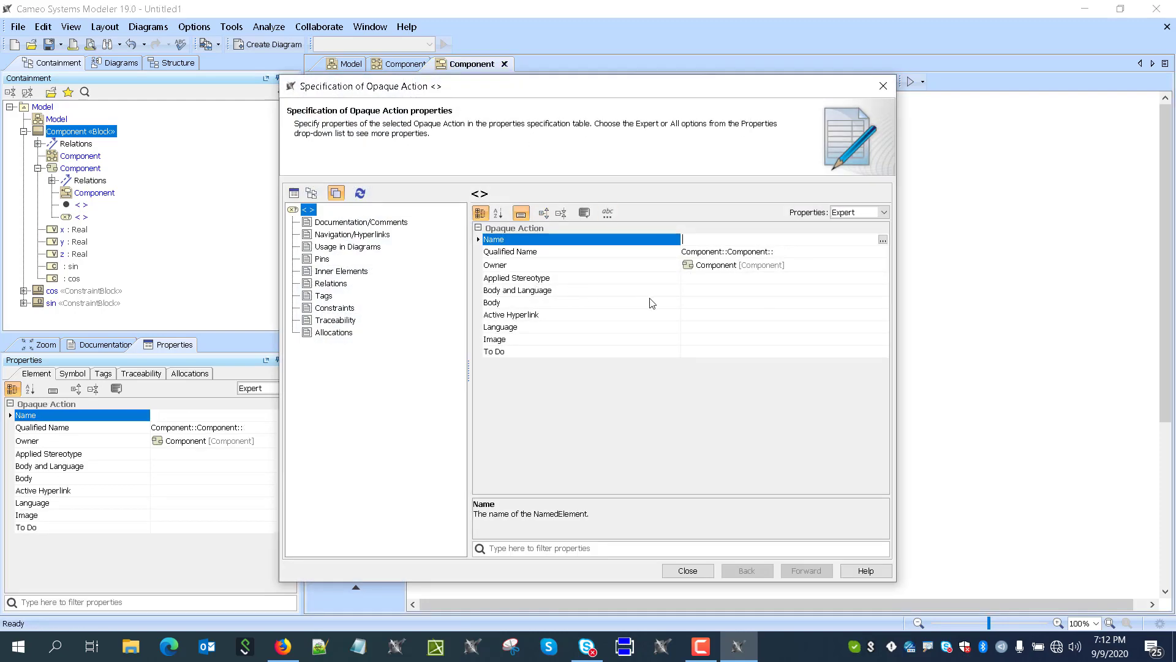
left_click(687, 570)
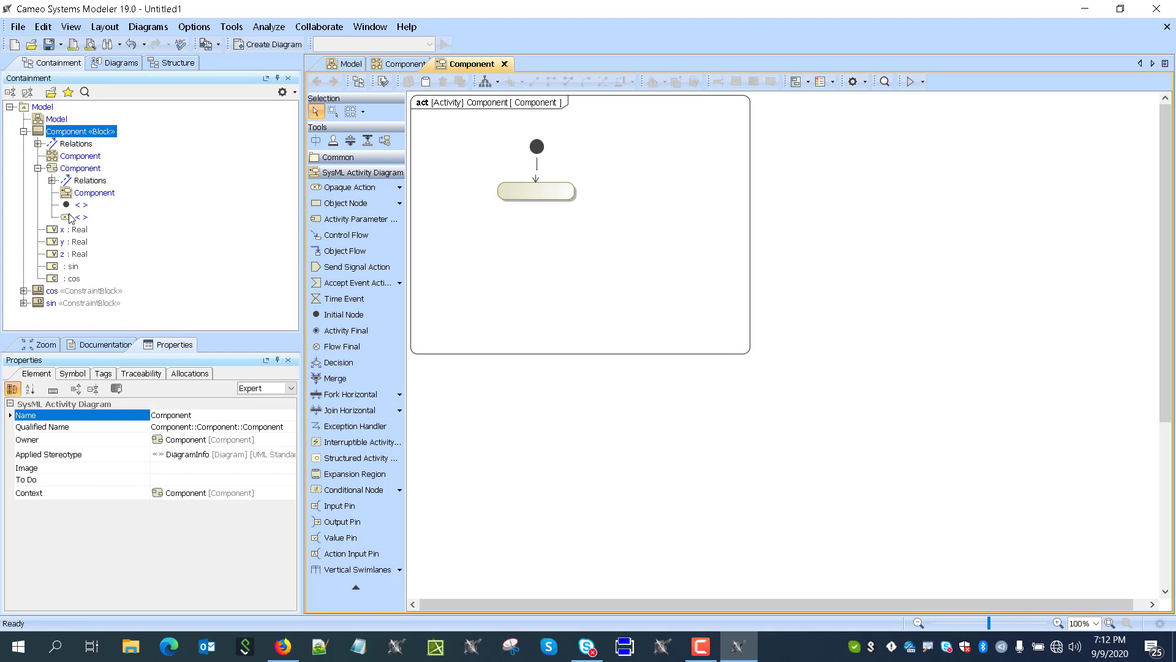
left_click(537, 191)
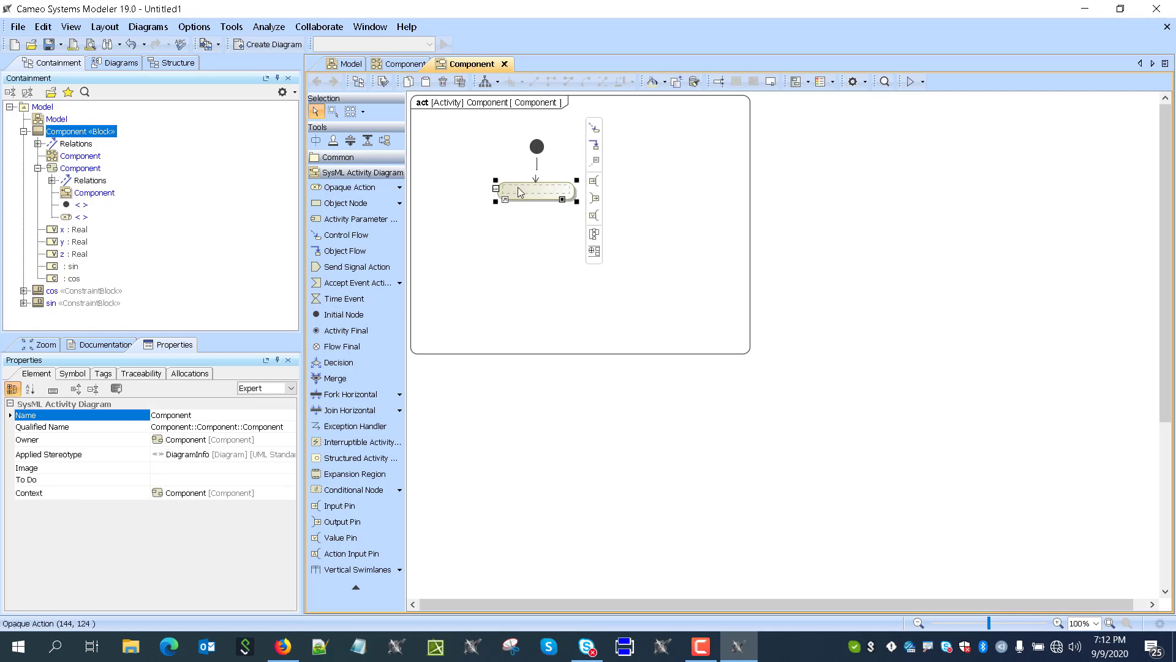
left_click(522, 191)
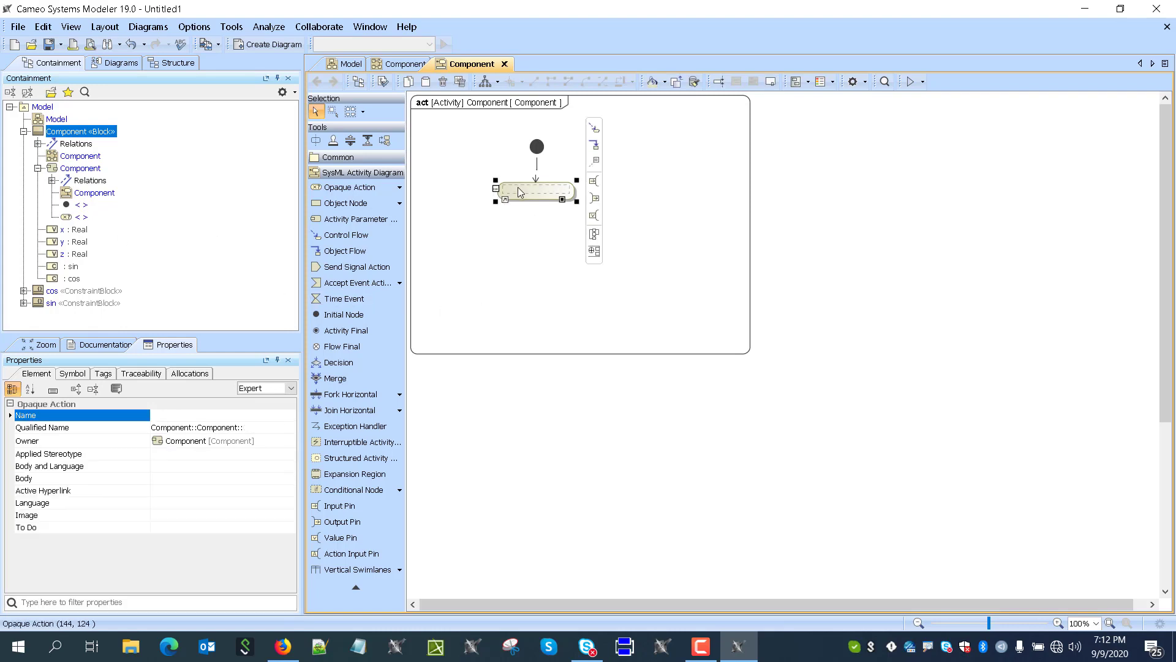
type("z")
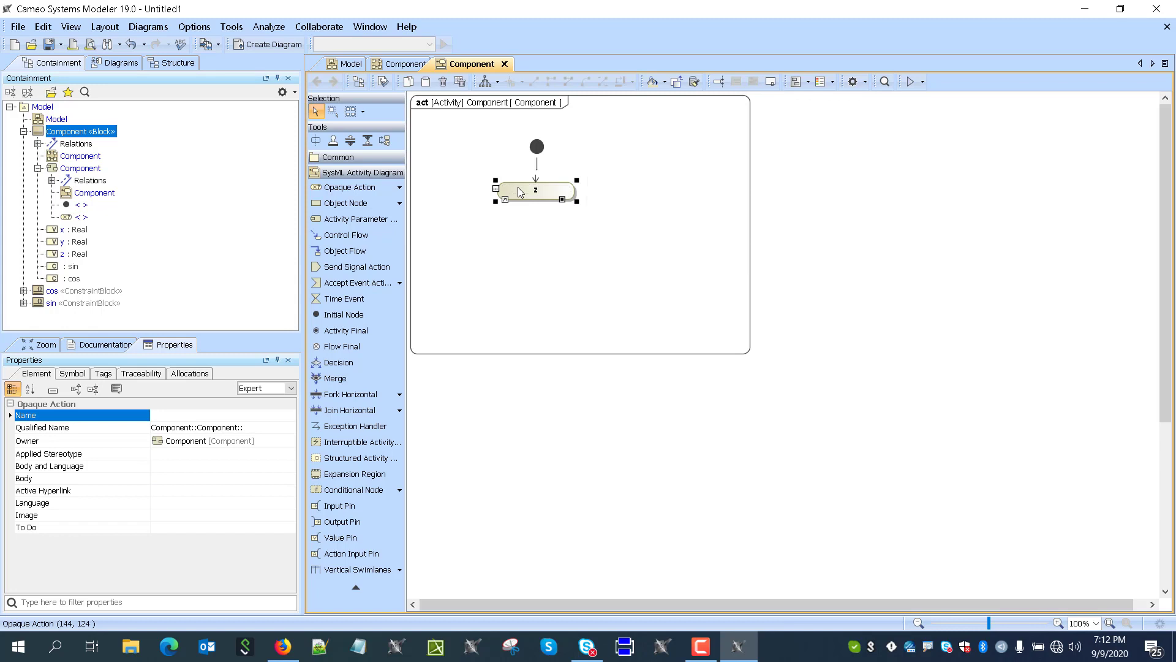
type("=z+")
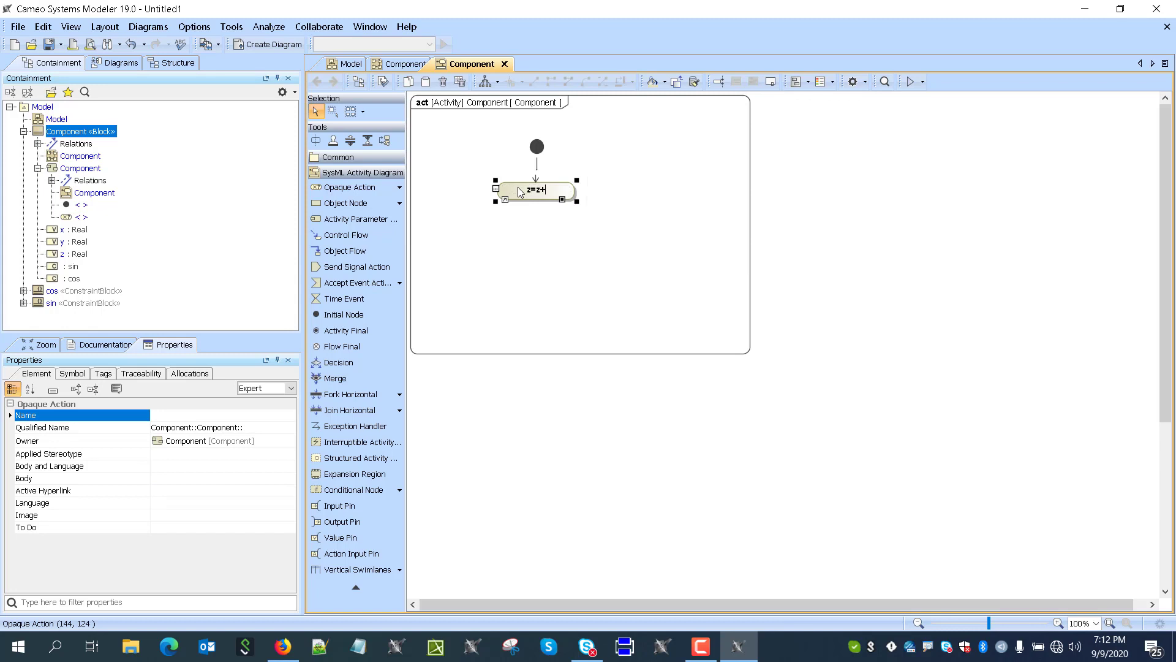
left_click(532, 255)
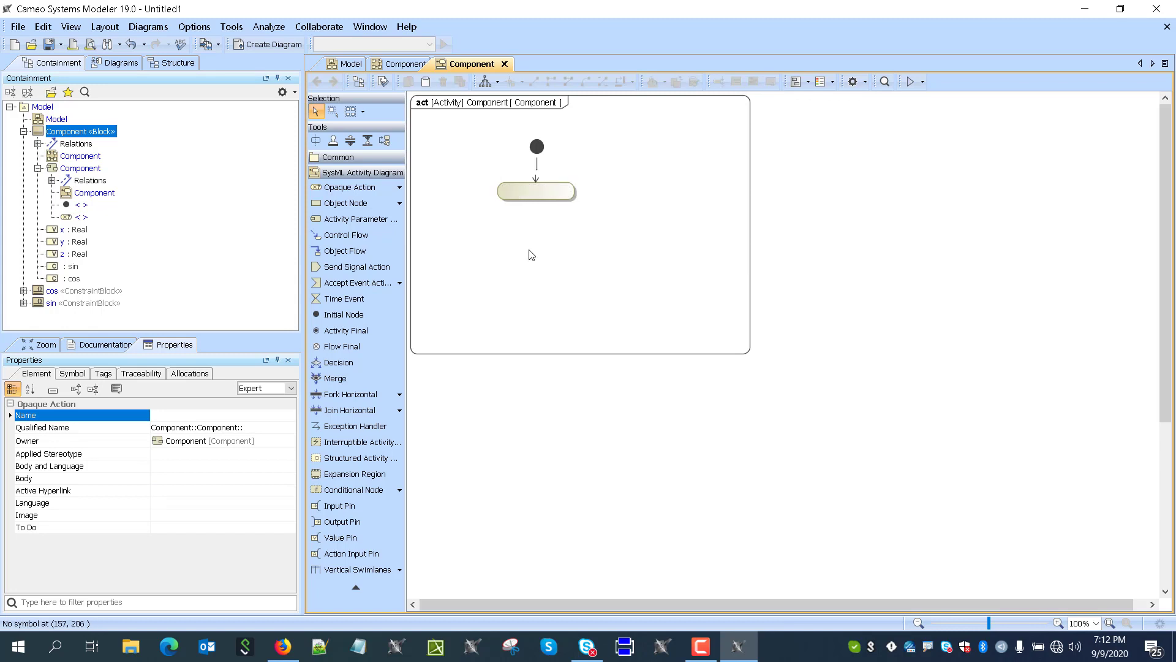
type("z=z+0.1")
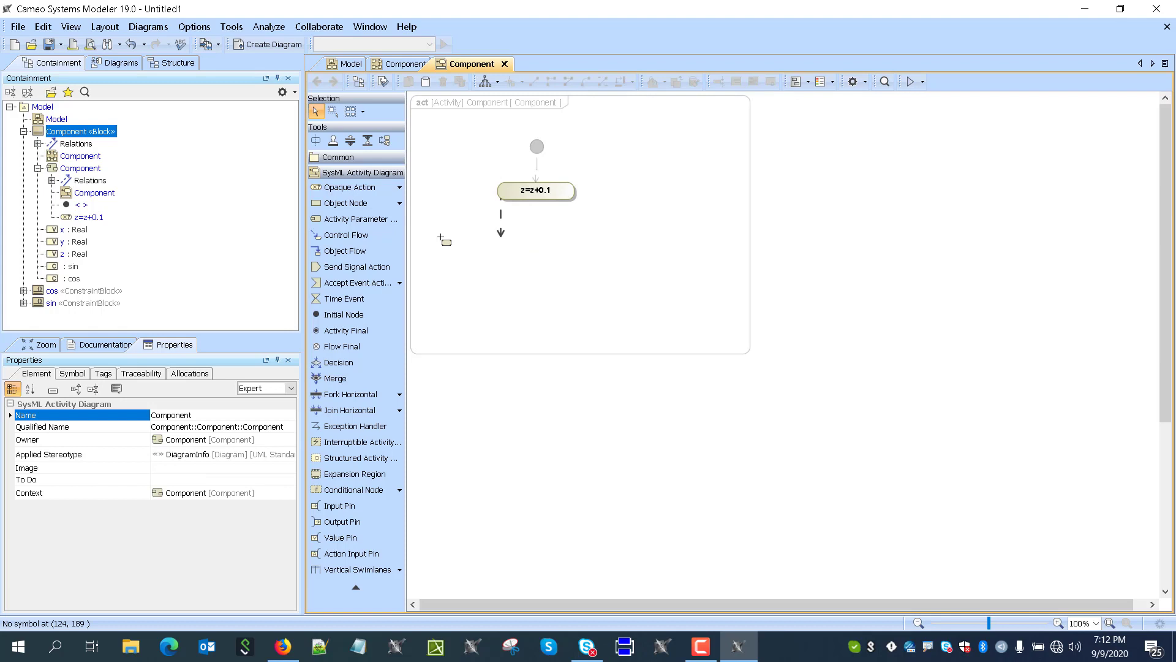
Step: Place a time event after the action with When set to 50ms, then loop the flow back
left_click(344, 297)
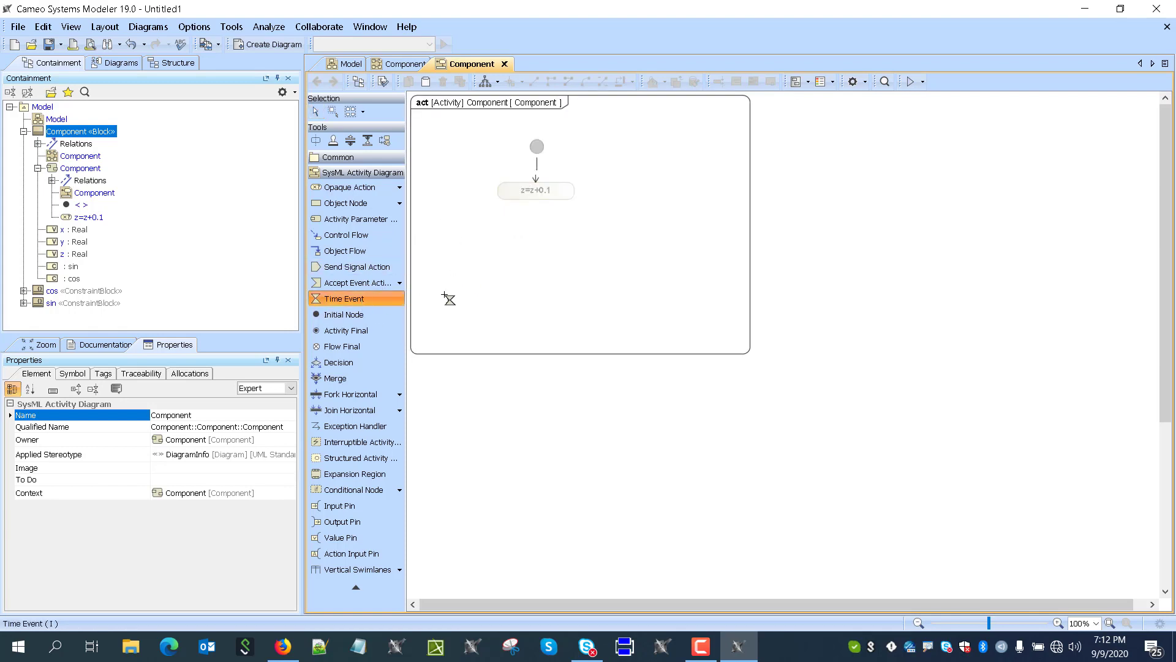
left_click(448, 298)
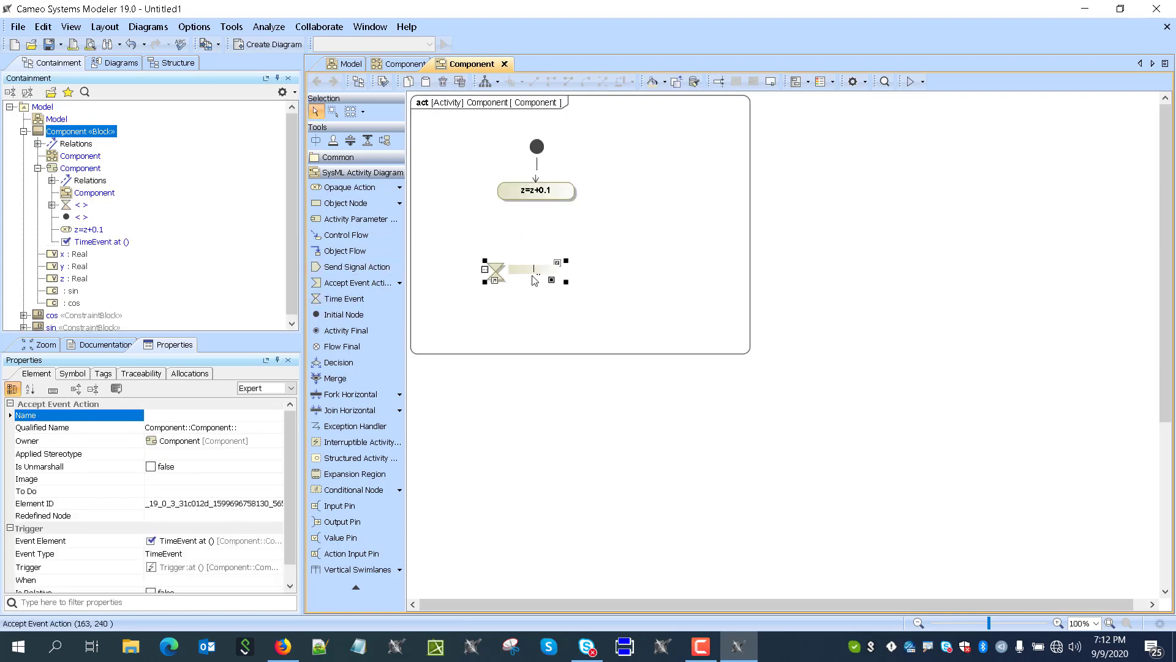
double_click(507, 271)
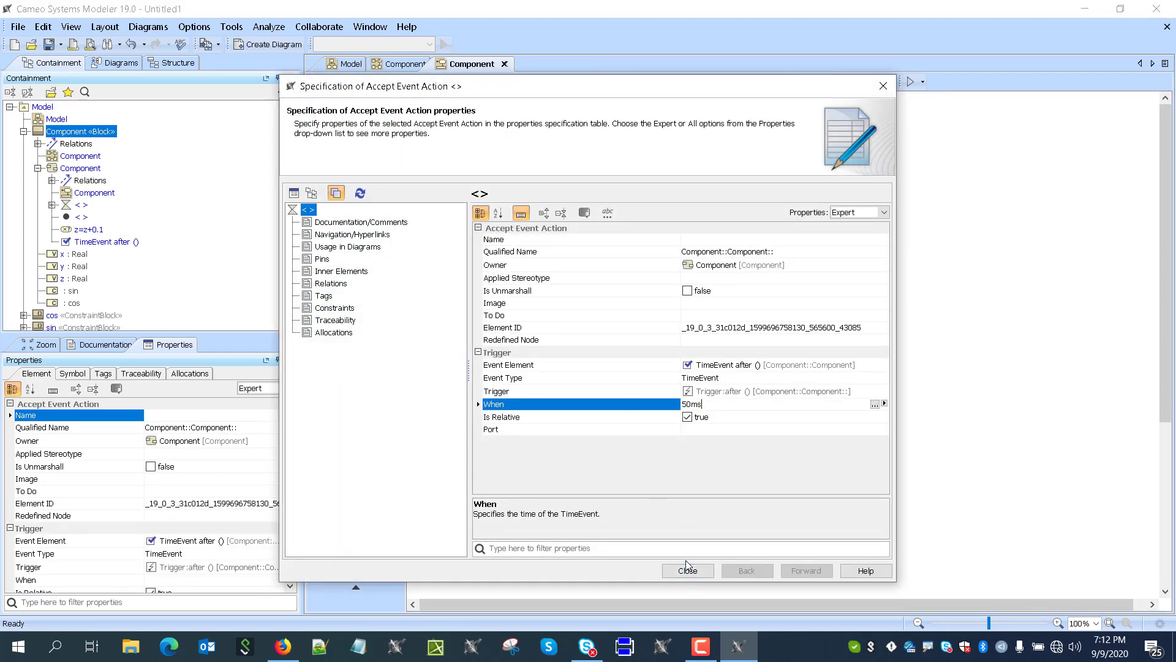
left_click(688, 570)
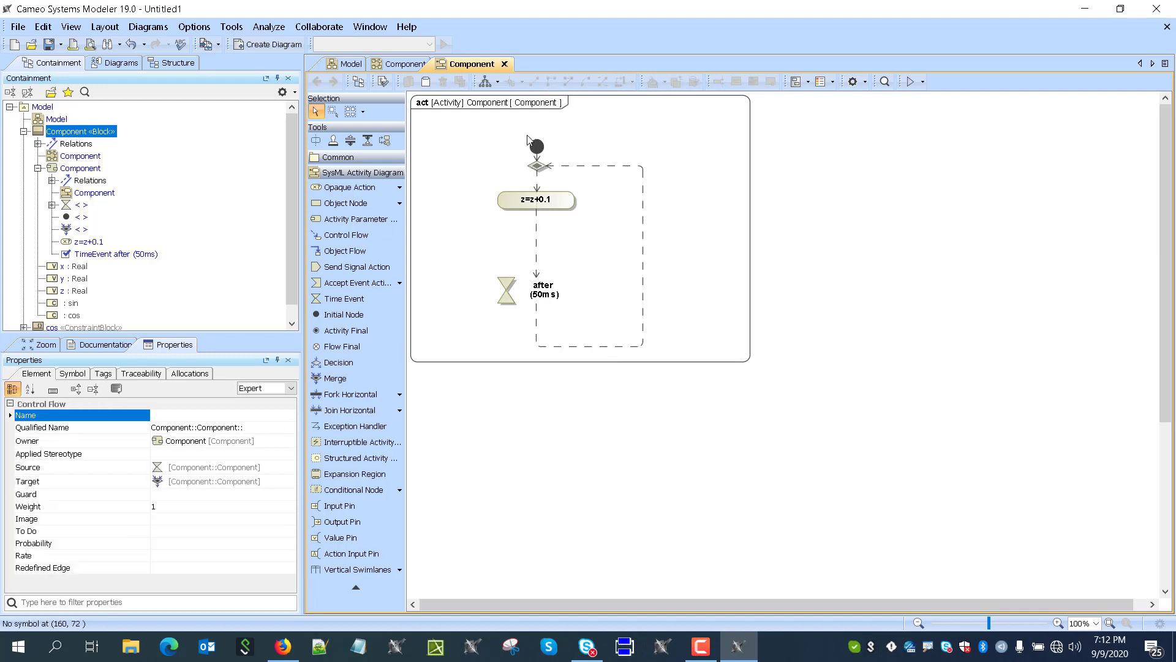
left_click(537, 131)
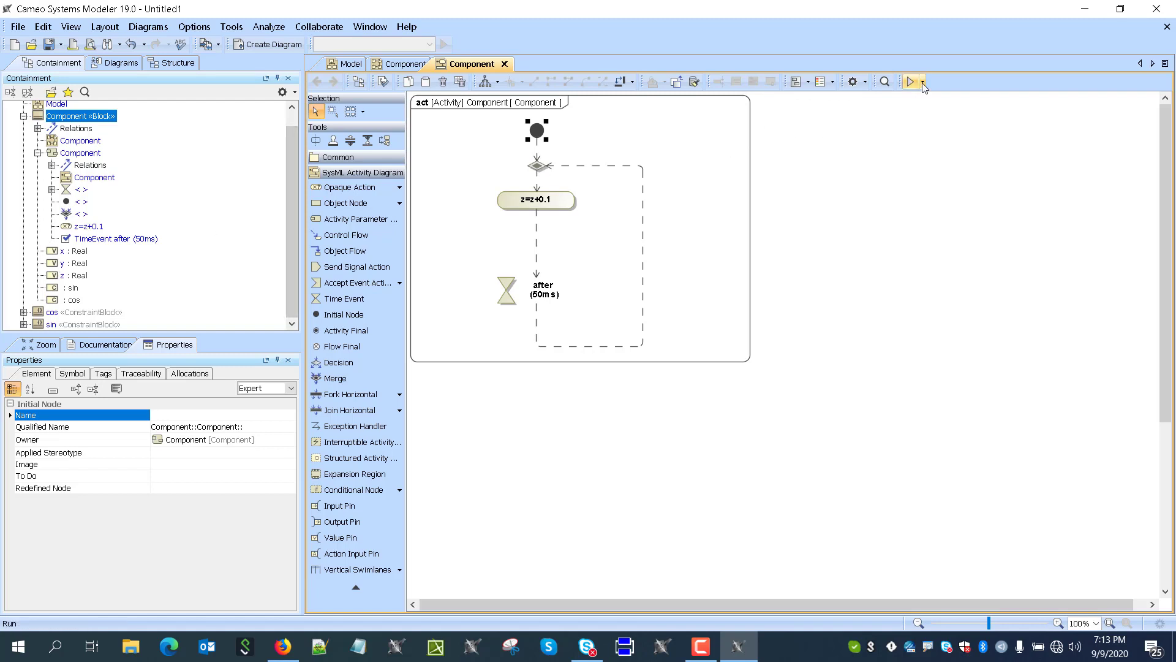
Step: Run the Component activity simulation, ending the previous run, to watch x, y and z update
left_click(923, 81)
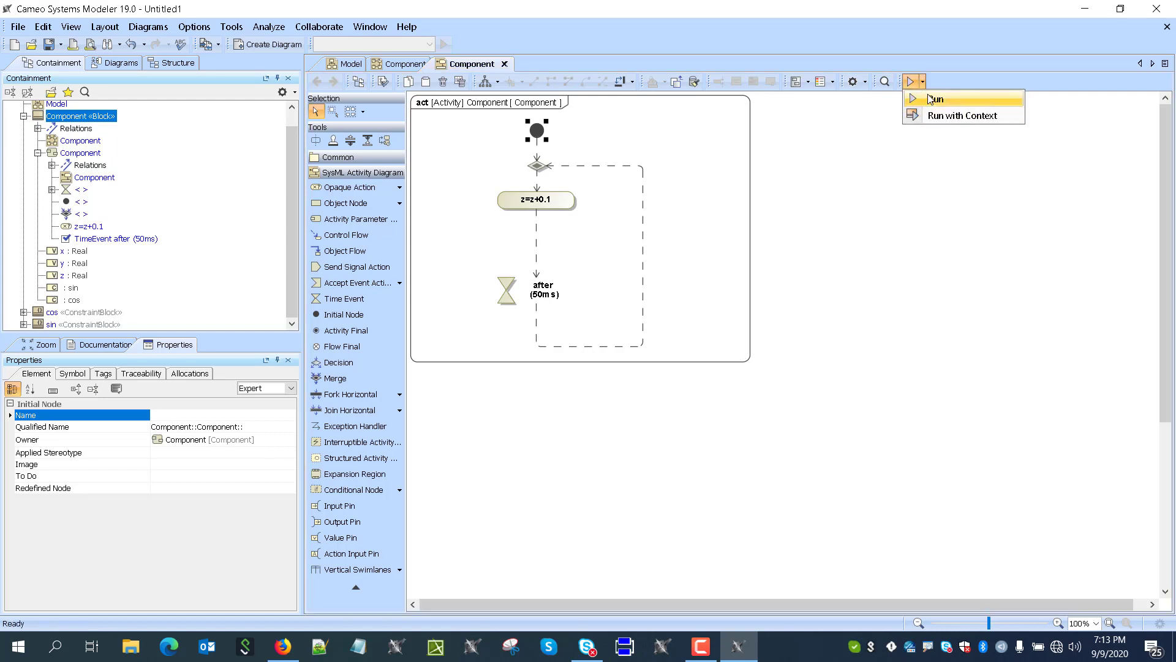
left_click(936, 98)
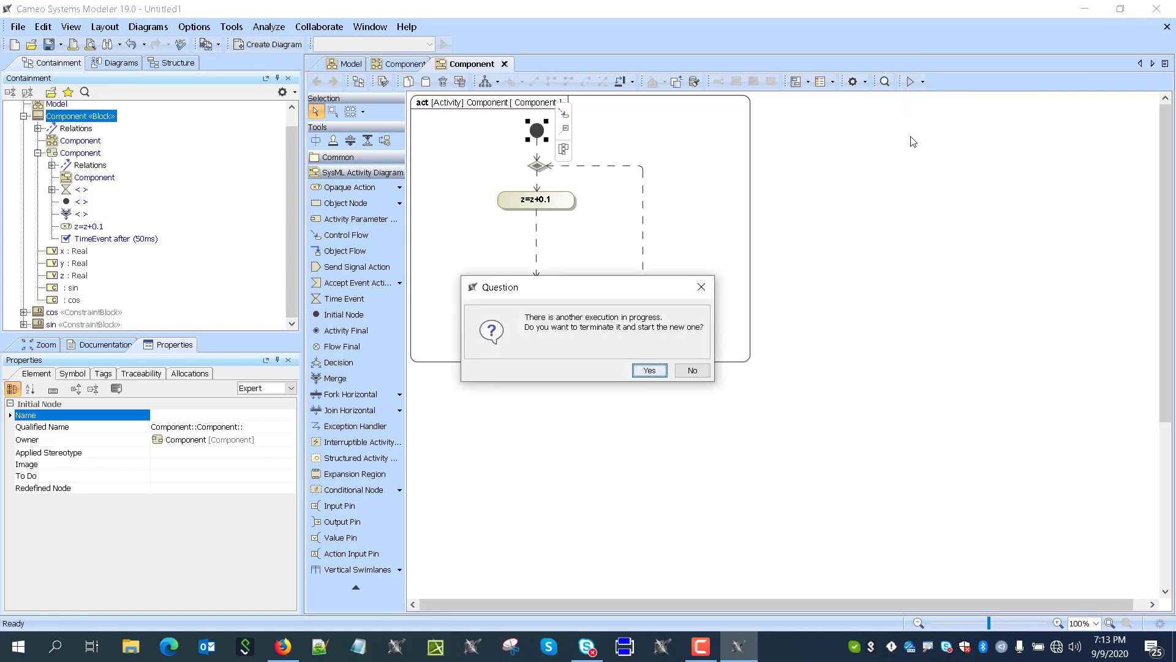
left_click(650, 370)
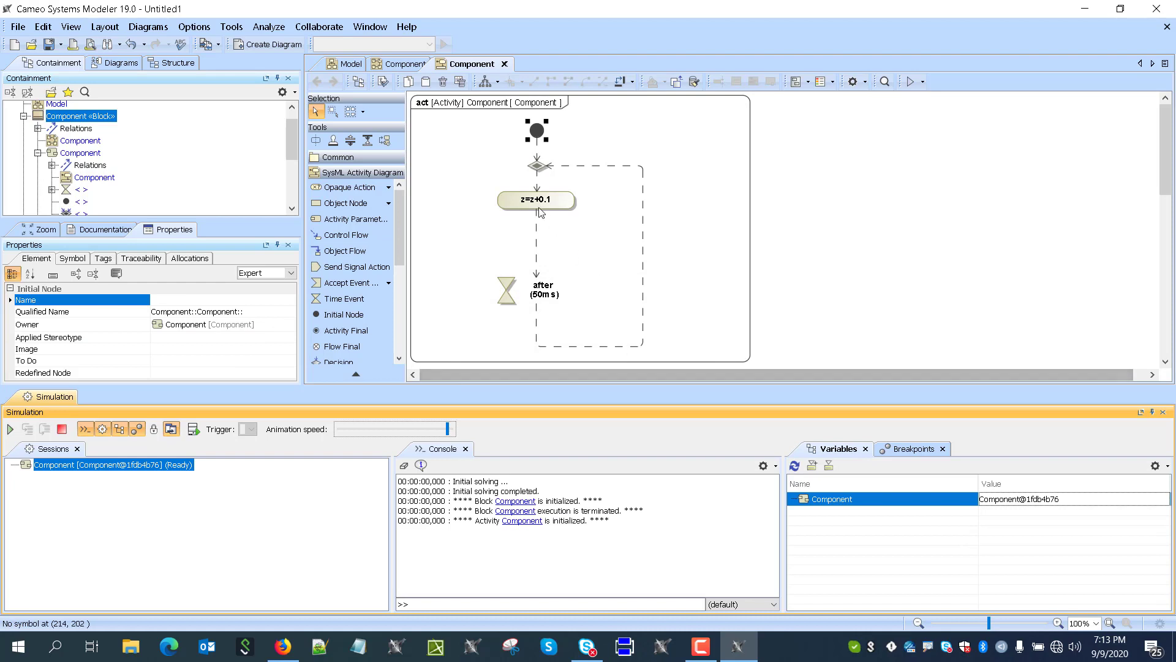
left_click(10, 429)
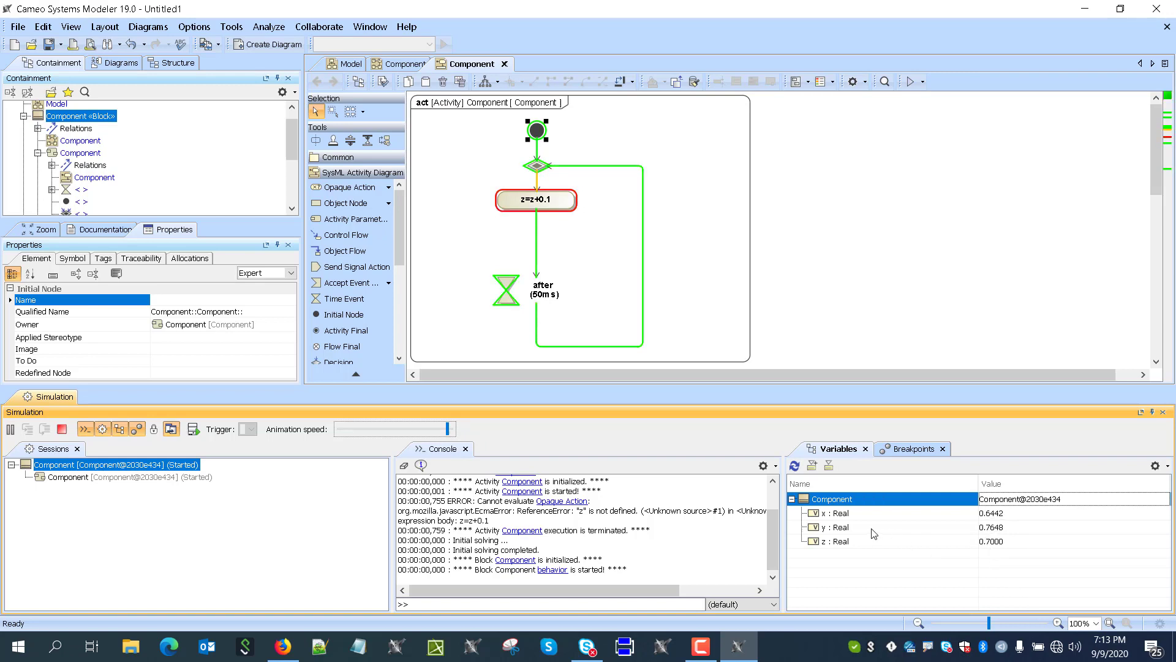
Step: Show variable y in a time series chart, agreeing to load the Simulation Profile
right_click(838, 527)
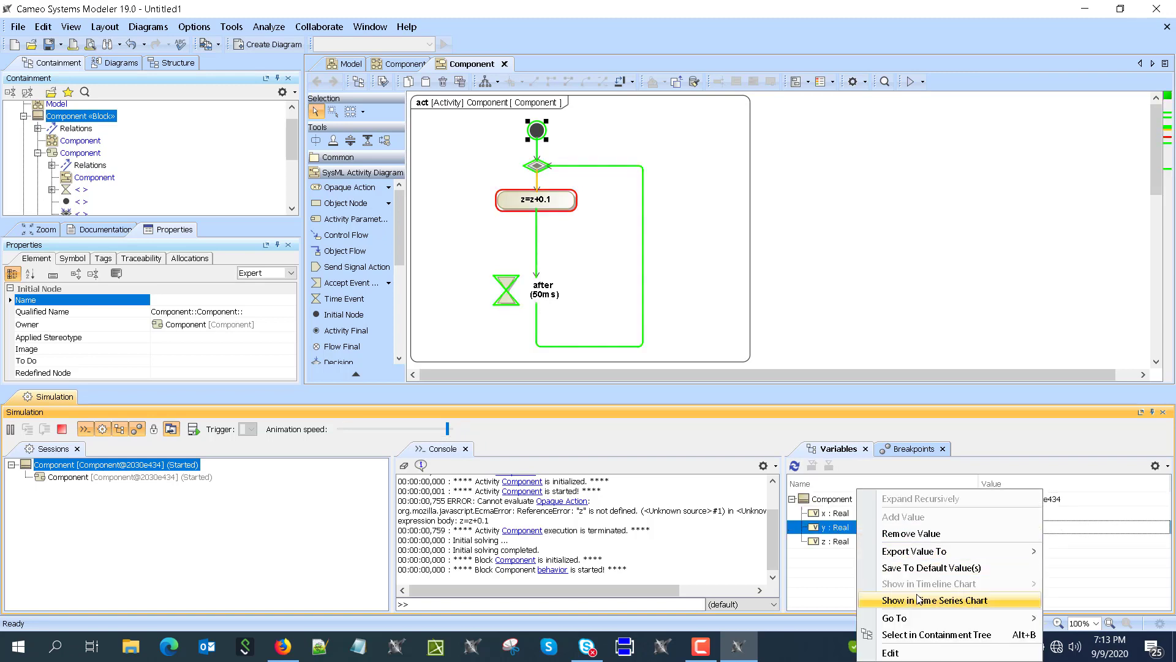
left_click(933, 600)
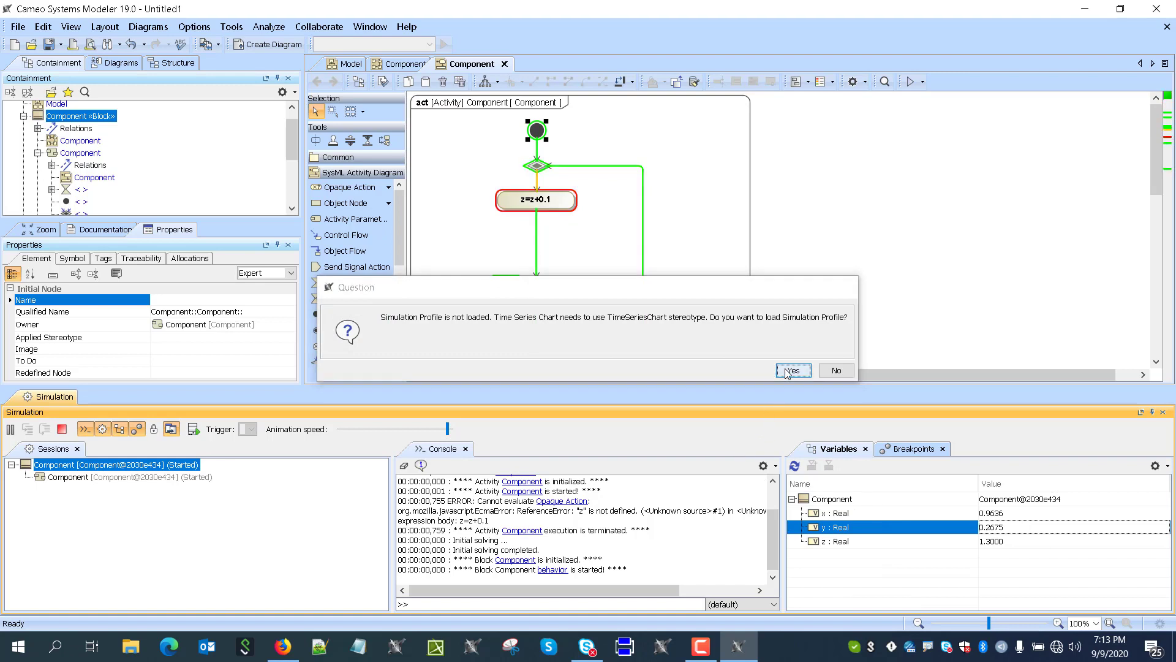
left_click(794, 370)
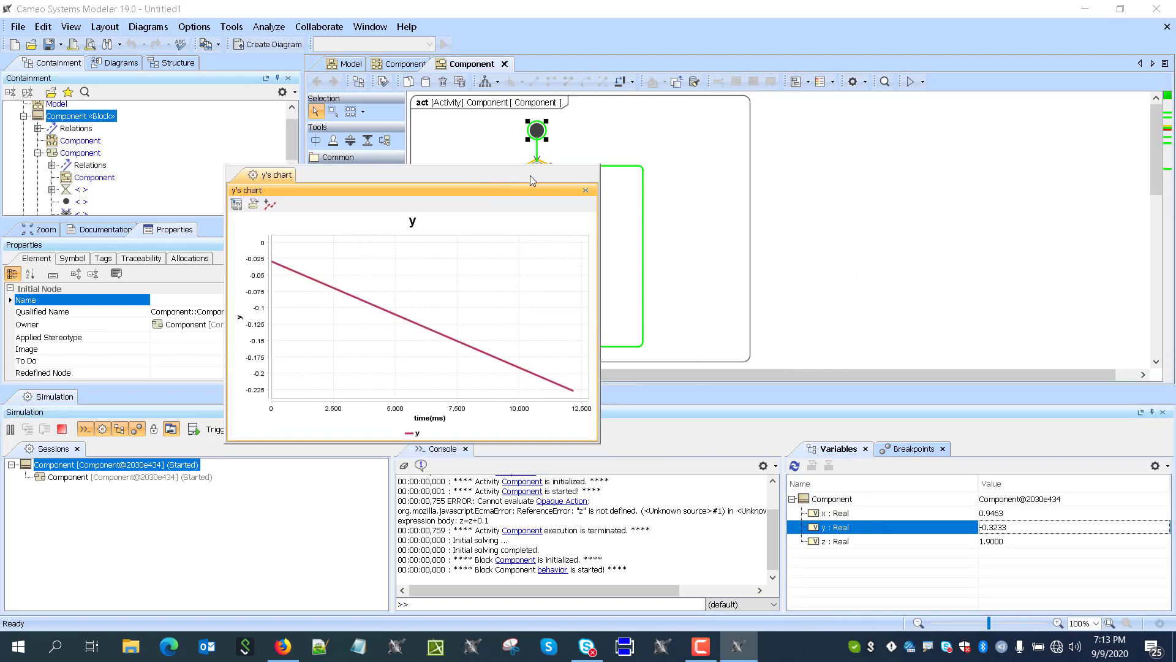
Step: Show variable x in a time series chart from the Variables pane as well
right_click(837, 512)
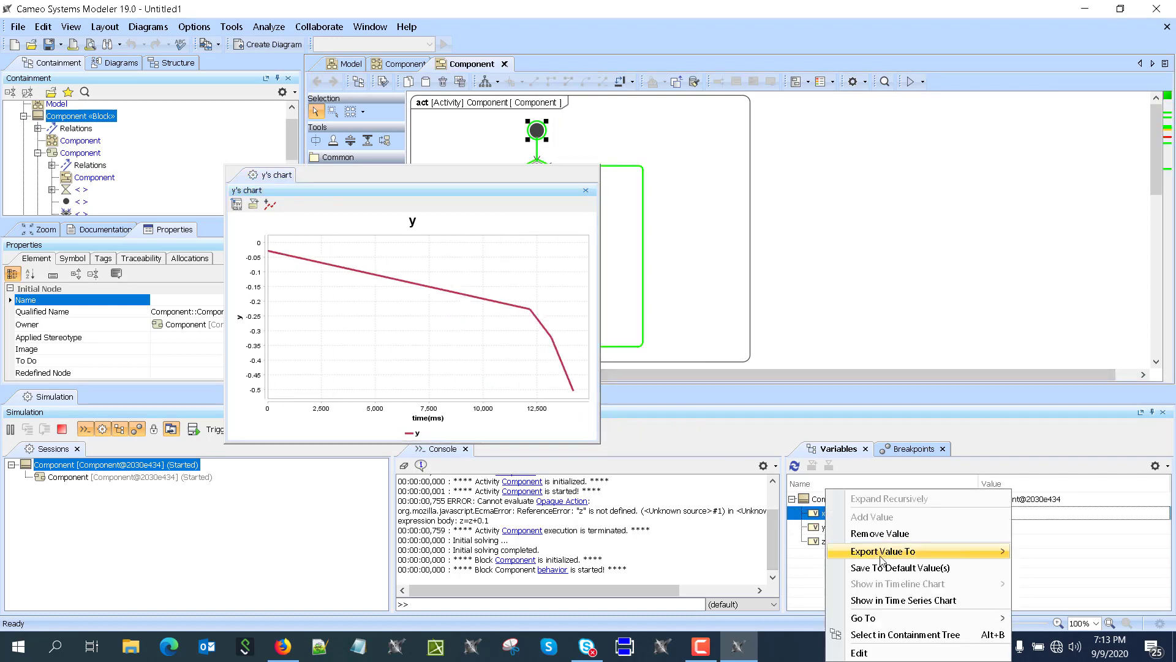
left_click(903, 601)
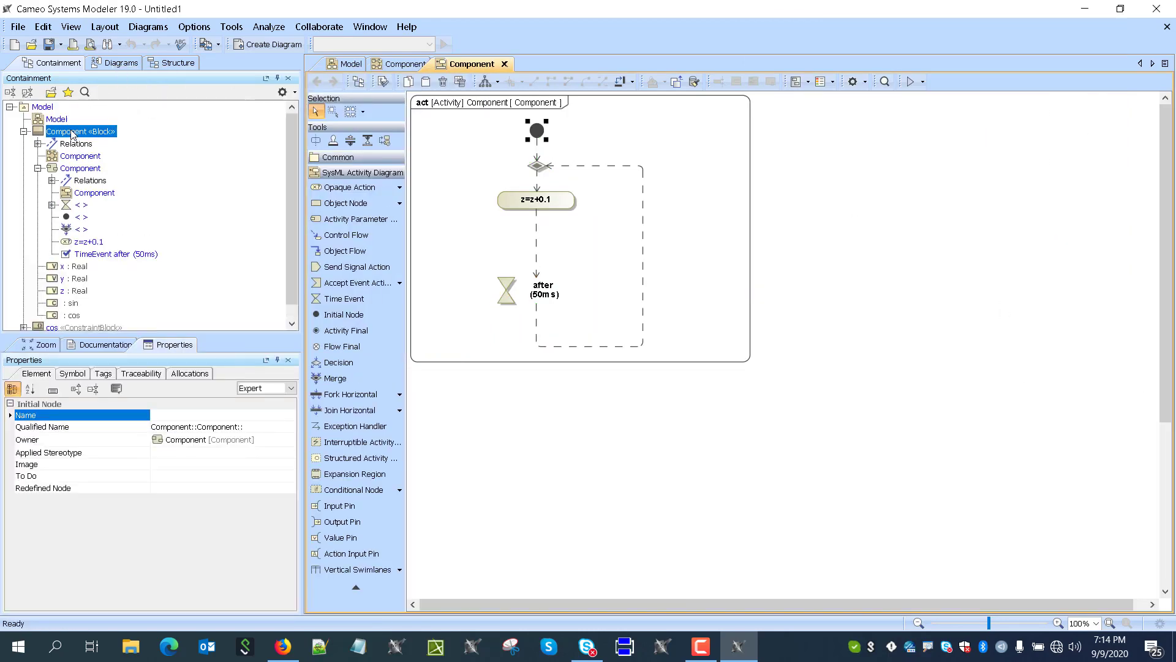
mouse_move(73, 134)
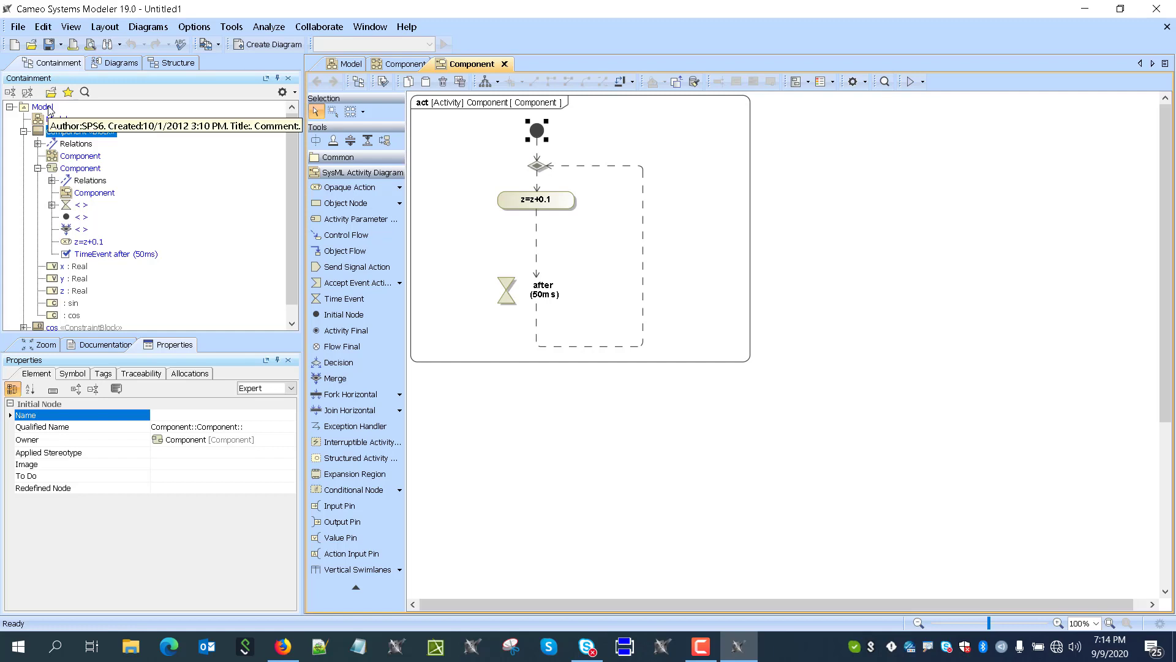
Step: Create a Simulation Configuration Diagram under Model with a config named sin and cos
left_click(35, 106)
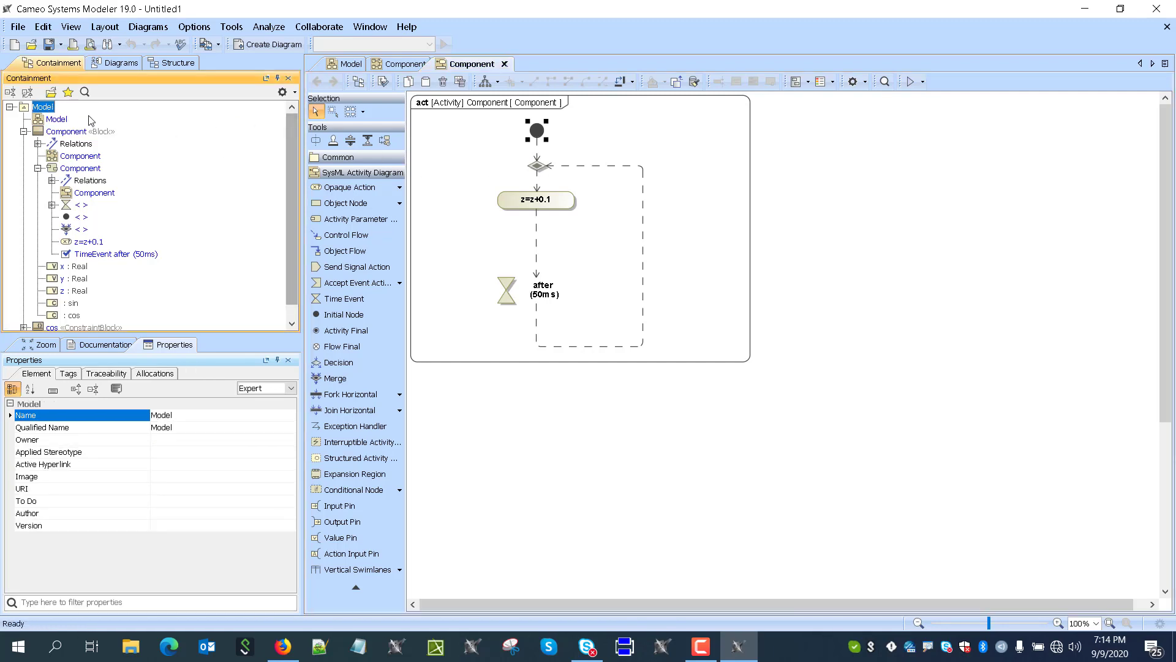
left_click(267, 45)
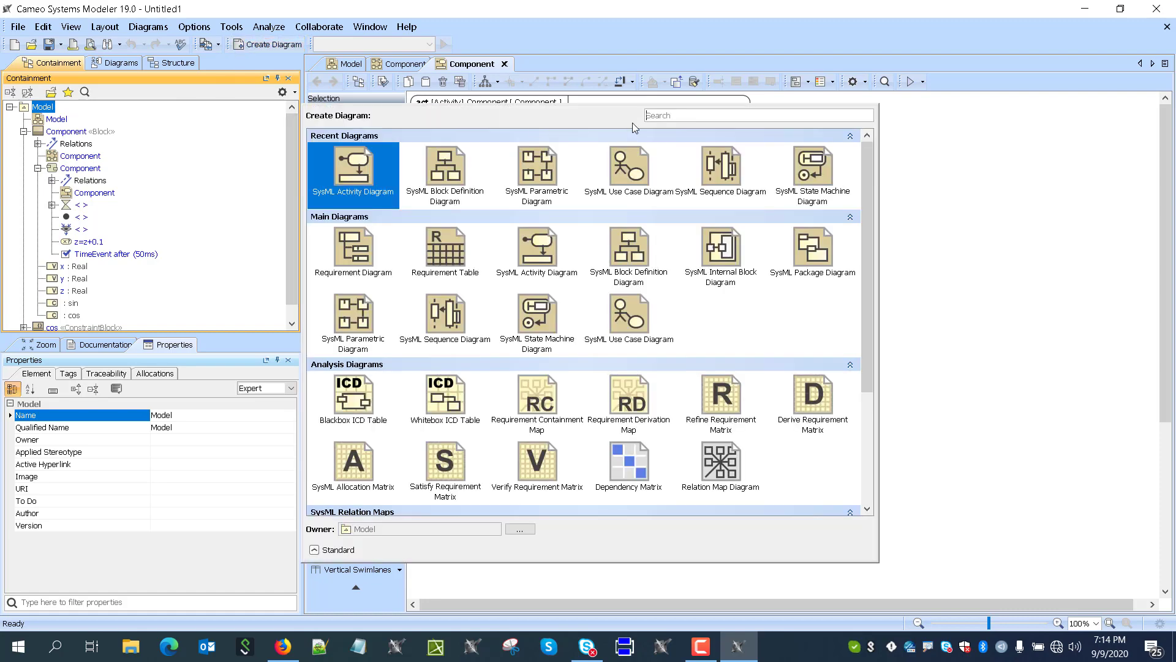
type("sim")
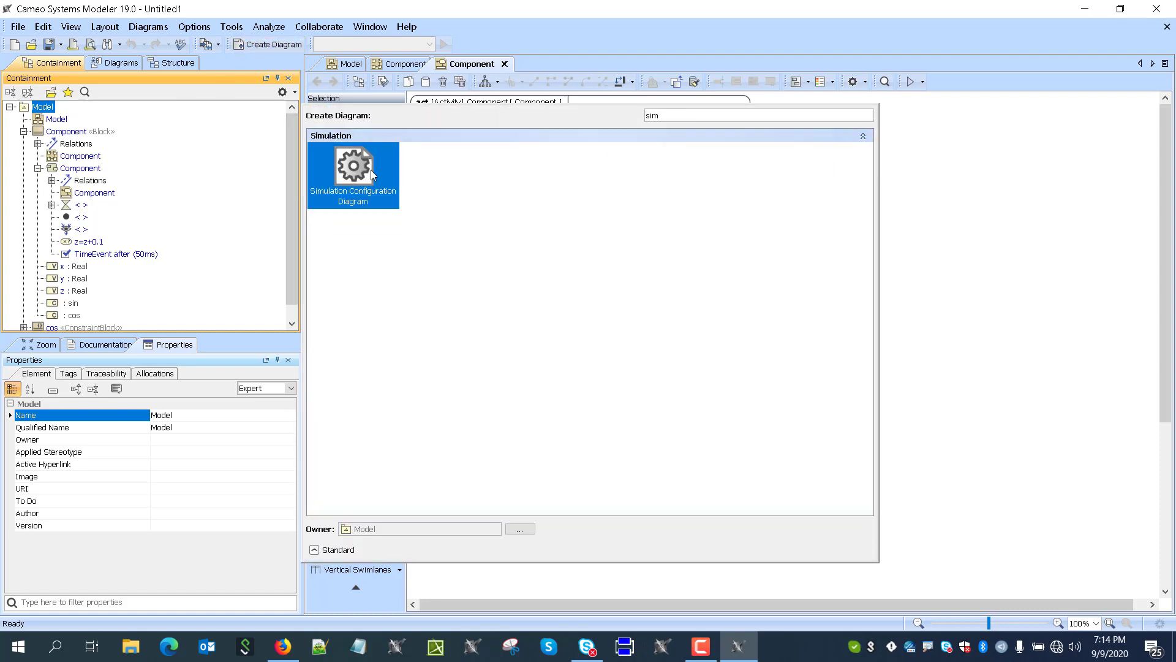
double_click(353, 166)
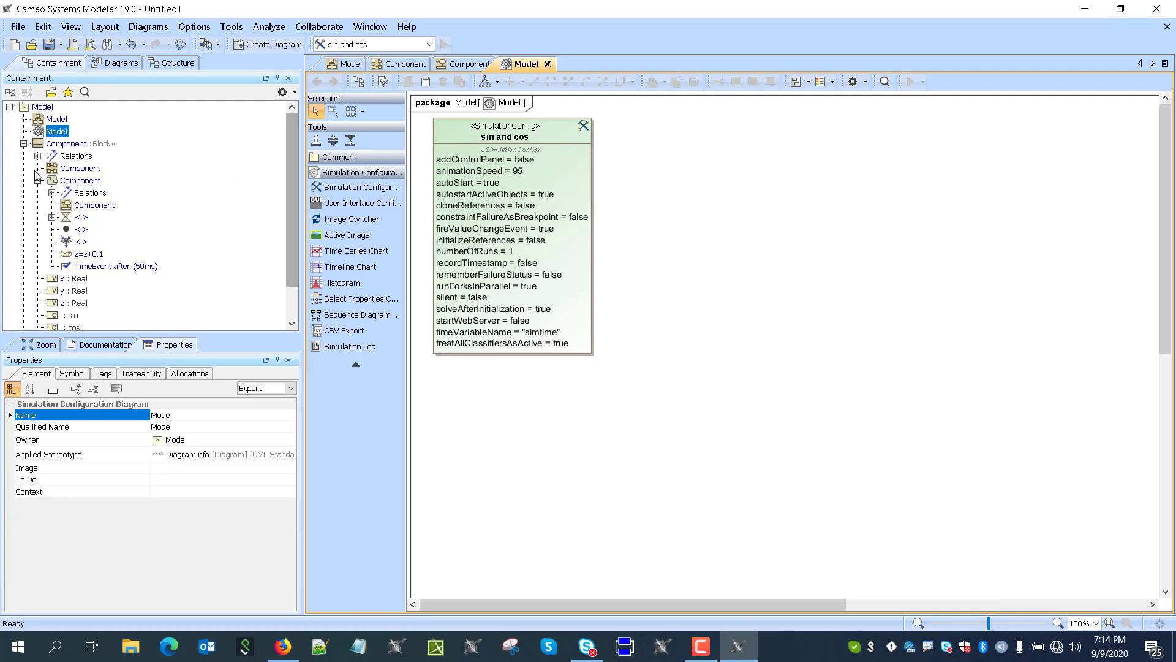
Step: Target the Component block for sin and cos and enable Silent execution
left_click(75, 144)
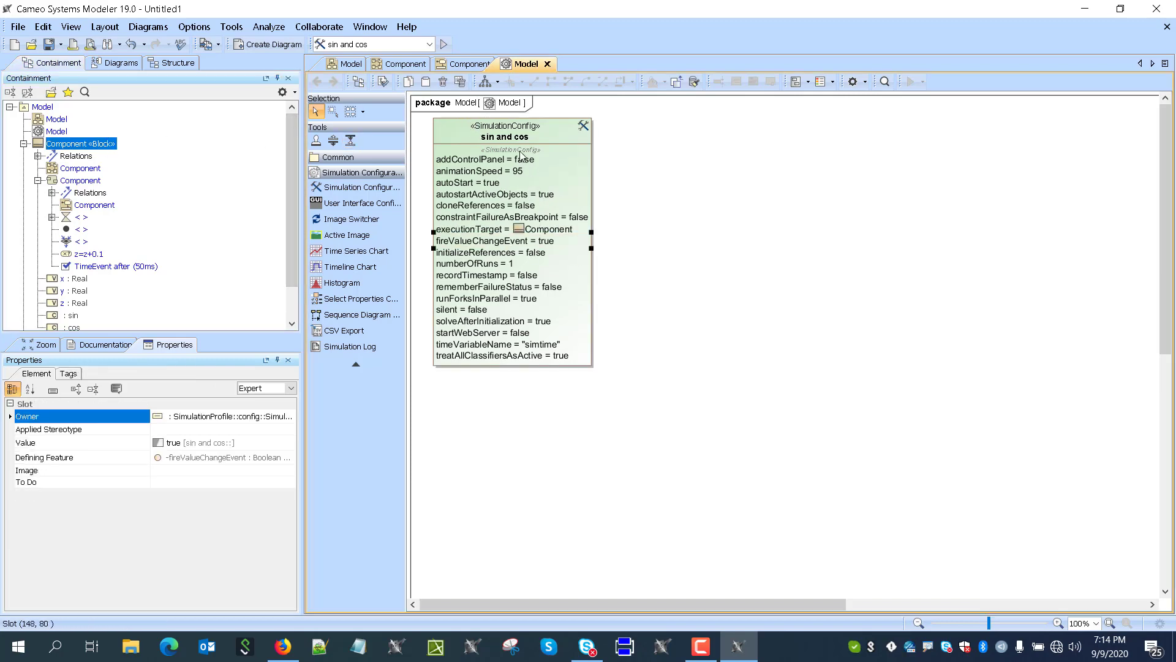
double_click(502, 125)
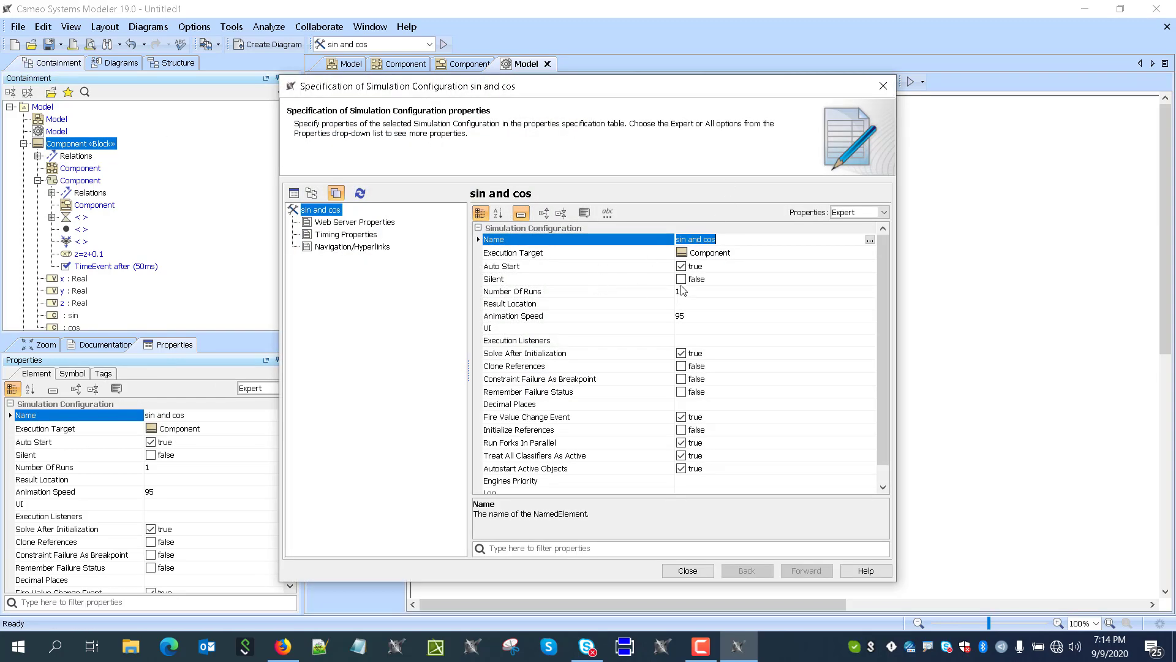
left_click(345, 234)
type("0")
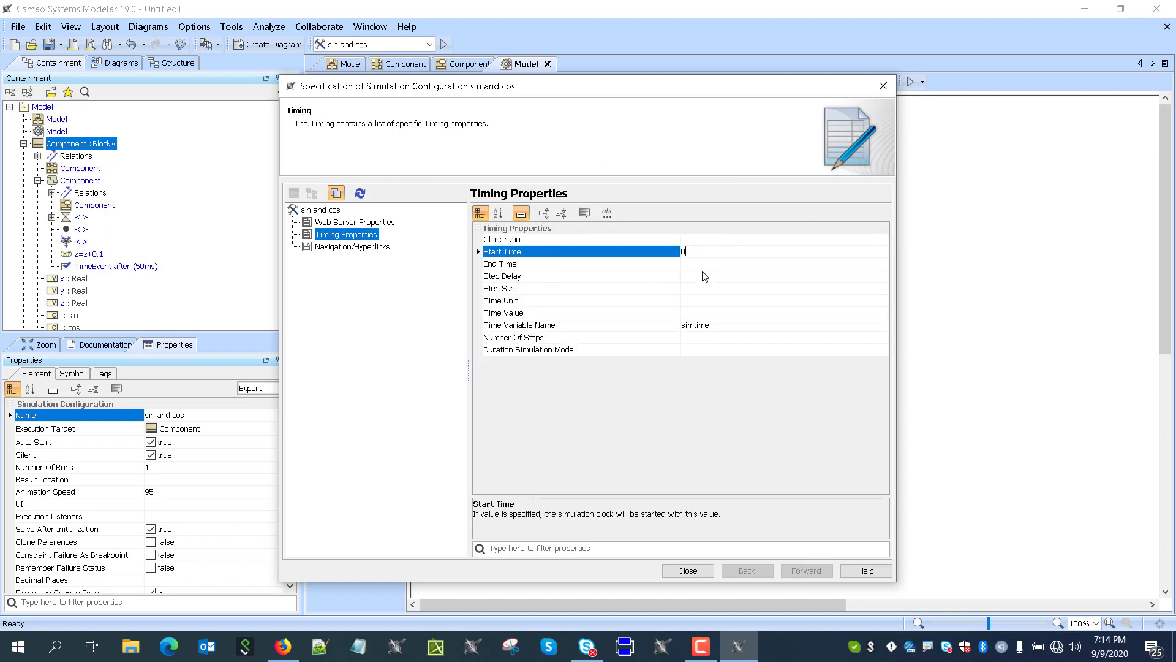
Step: Set timing to start 0, step size 50, unit millisecond, step delay 50
left_click(555, 287)
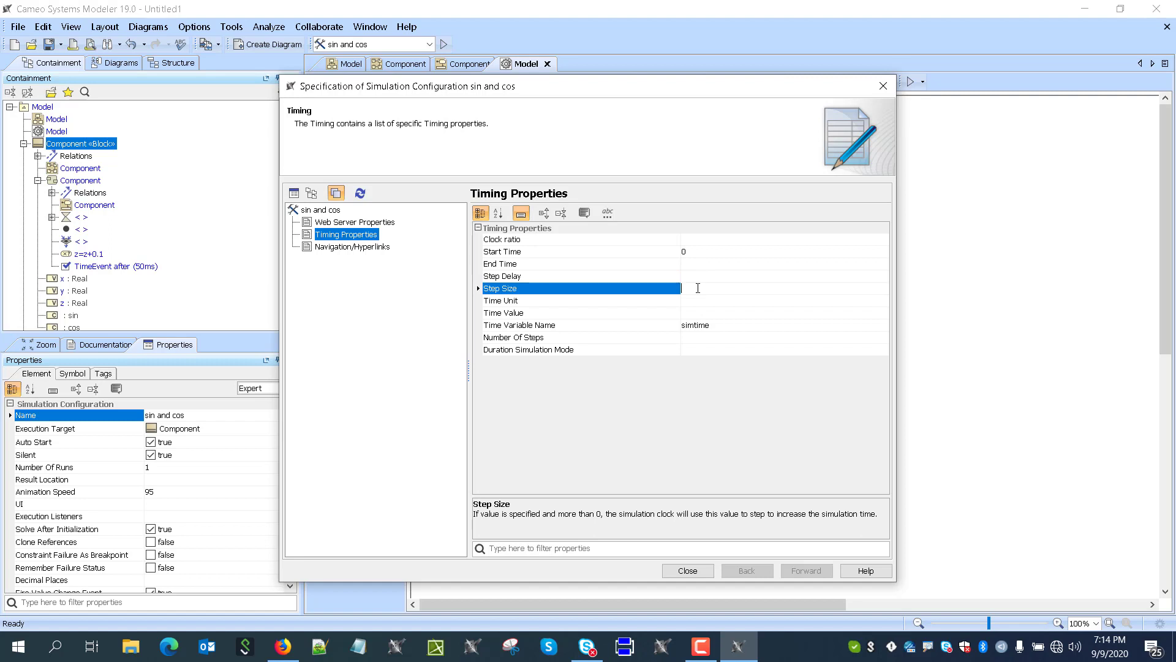
type("50")
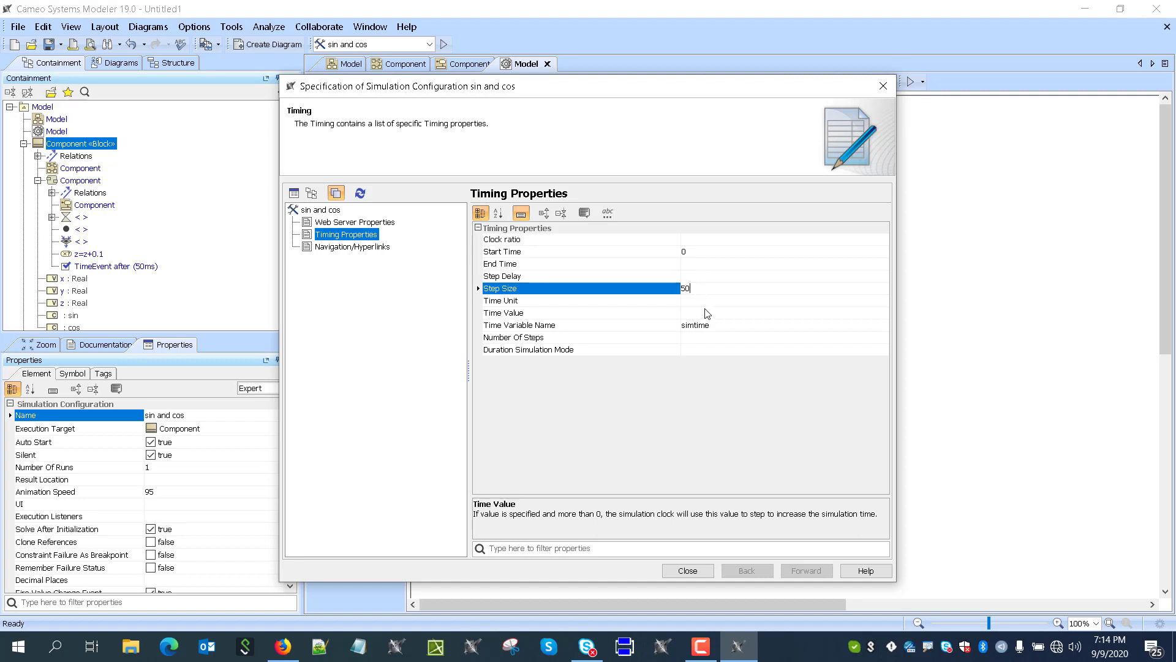
left_click(579, 300)
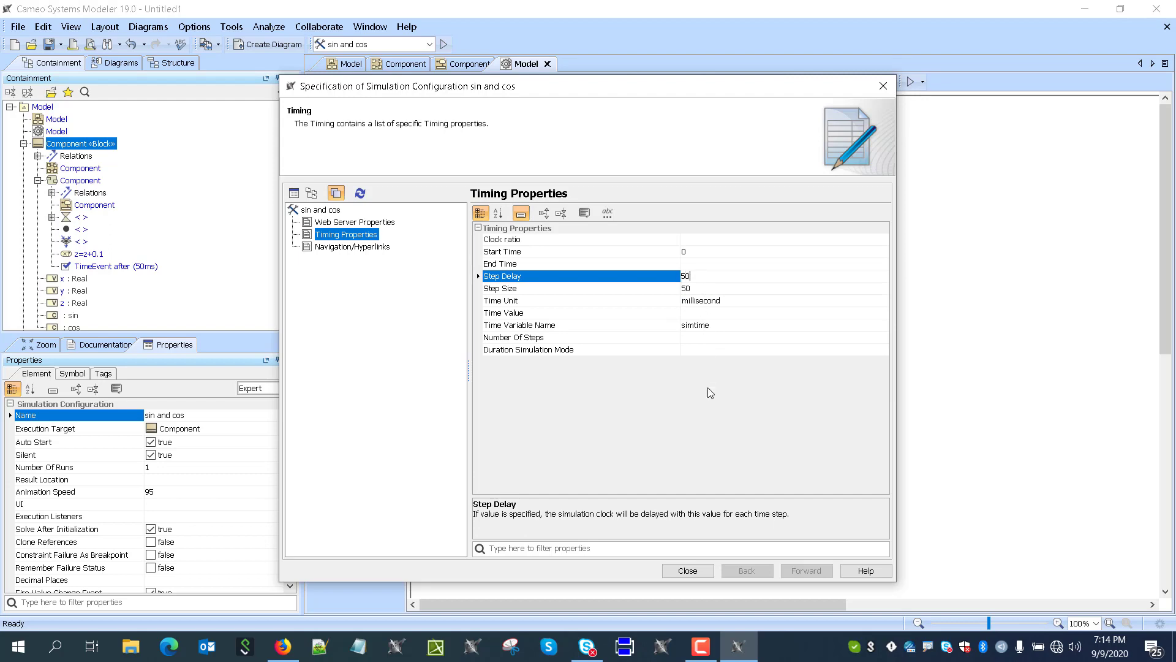
left_click(689, 570)
type("sin and")
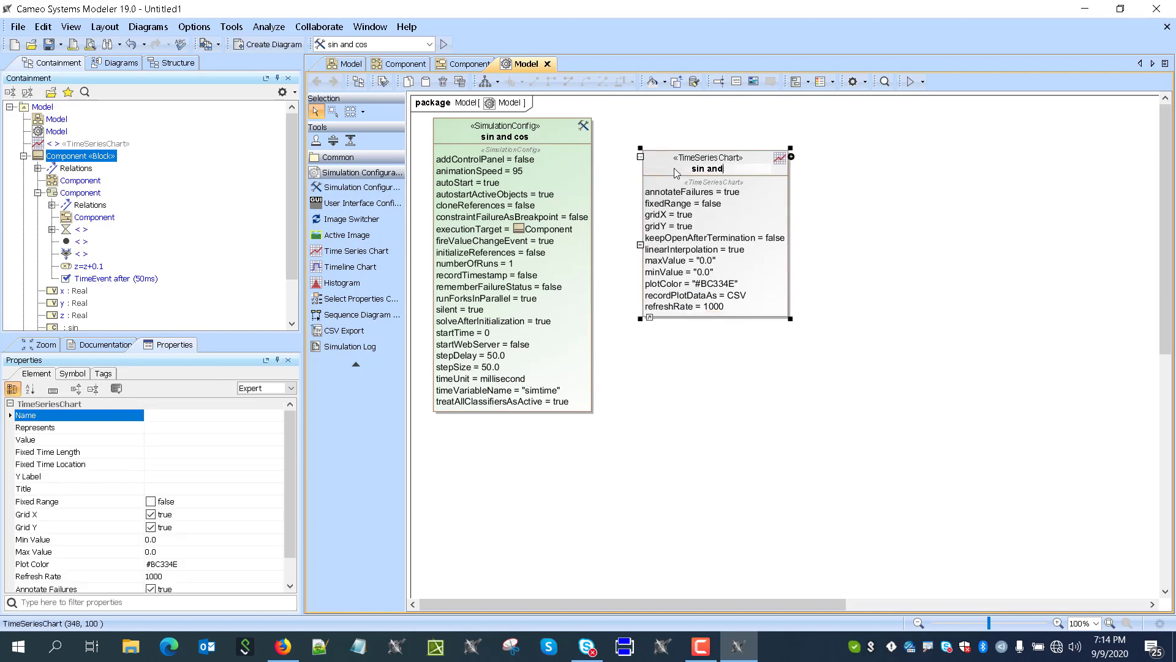
Step: Place a Time Series Chart and name it sin cos, dismissing the name conflict warning
key("Enter")
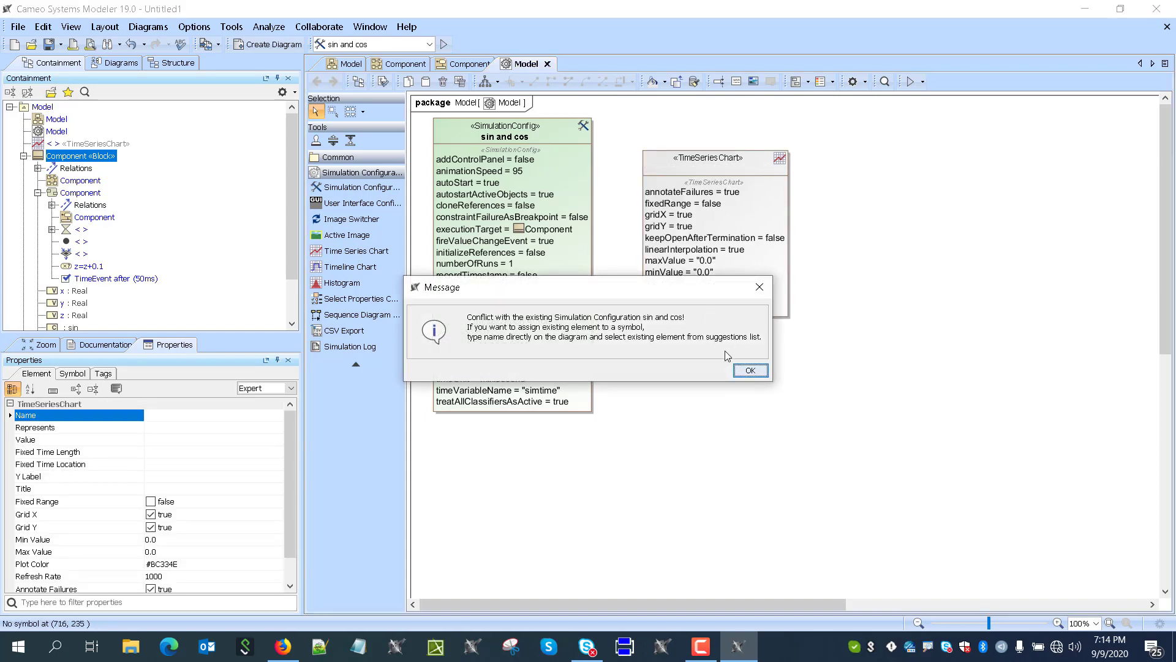
left_click(750, 369)
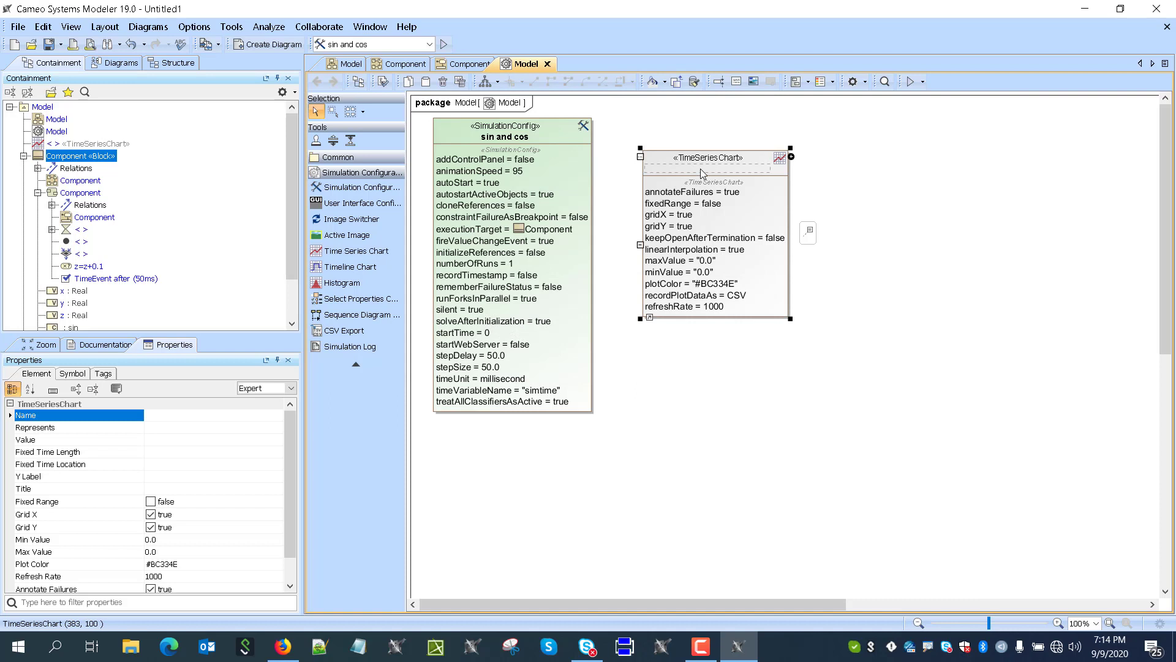
type("sin cos")
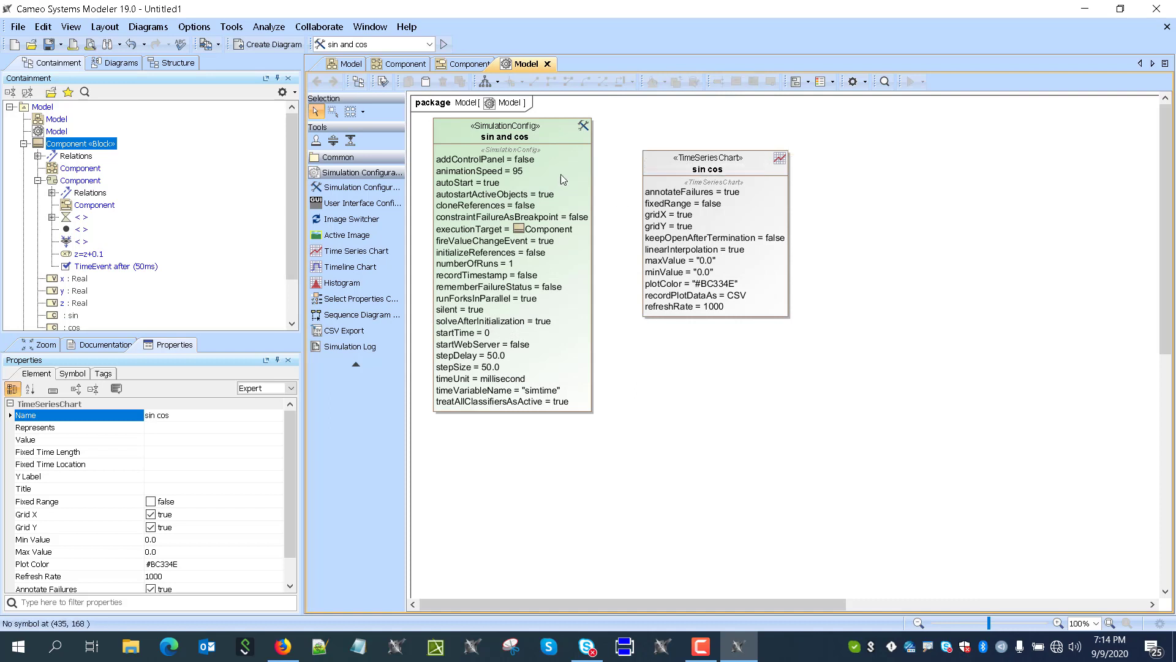
left_click(713, 168)
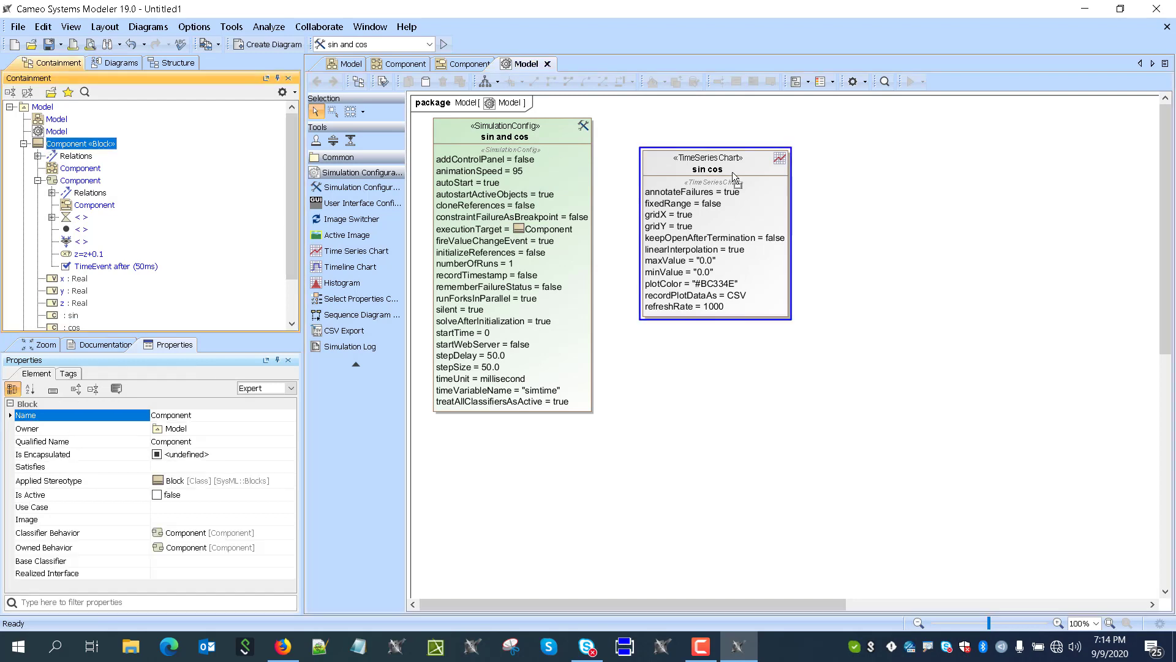
Step: Make the chart plot x and y of Component with refresh rate 50
double_click(706, 168)
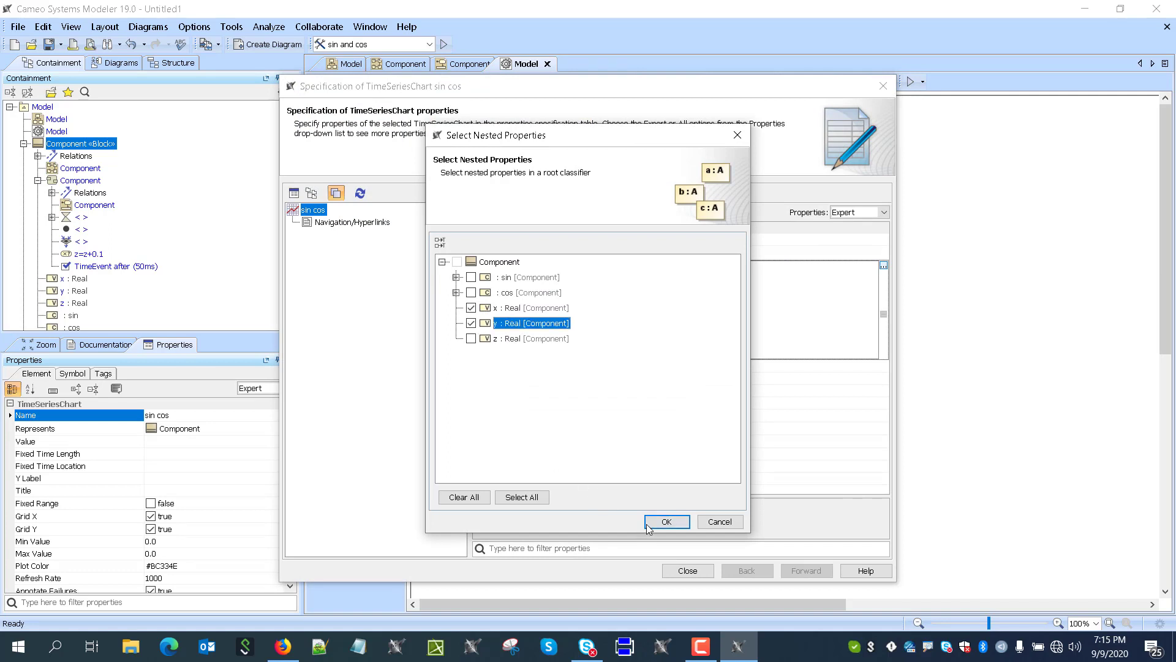
left_click(666, 522)
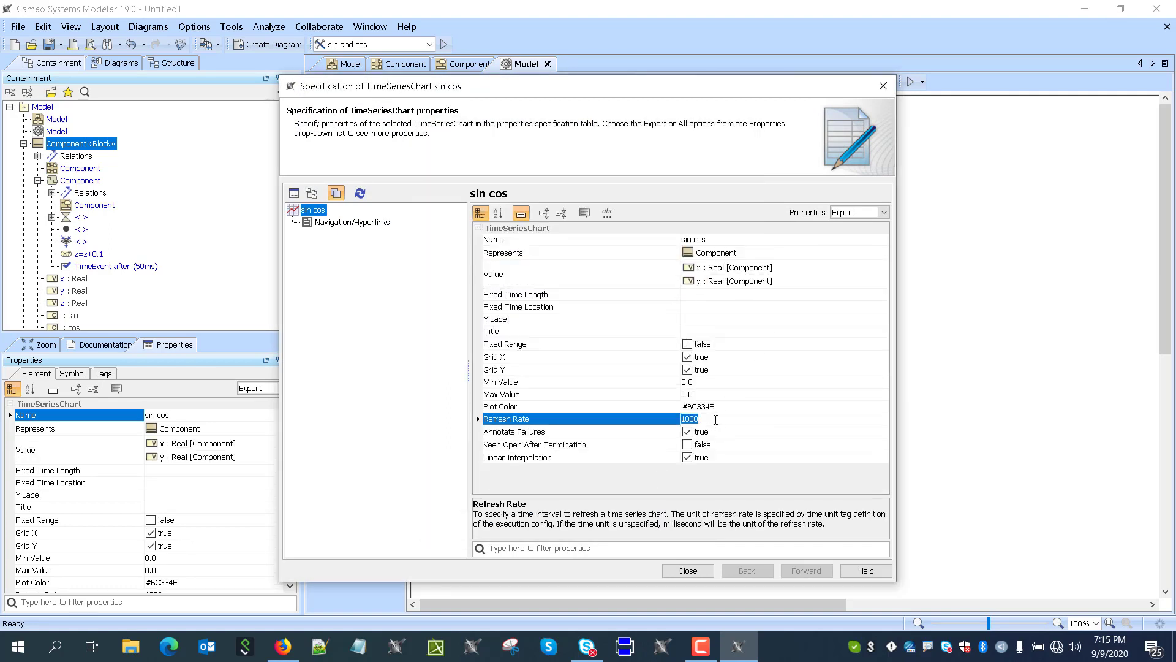
type("50")
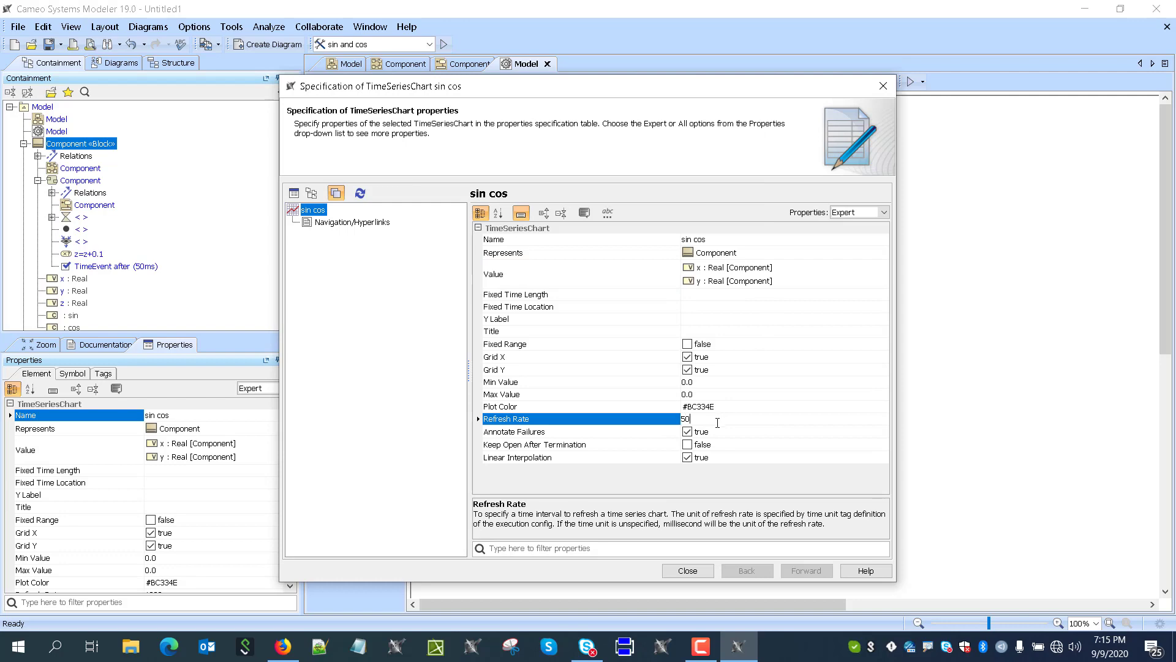
mouse_move(691, 552)
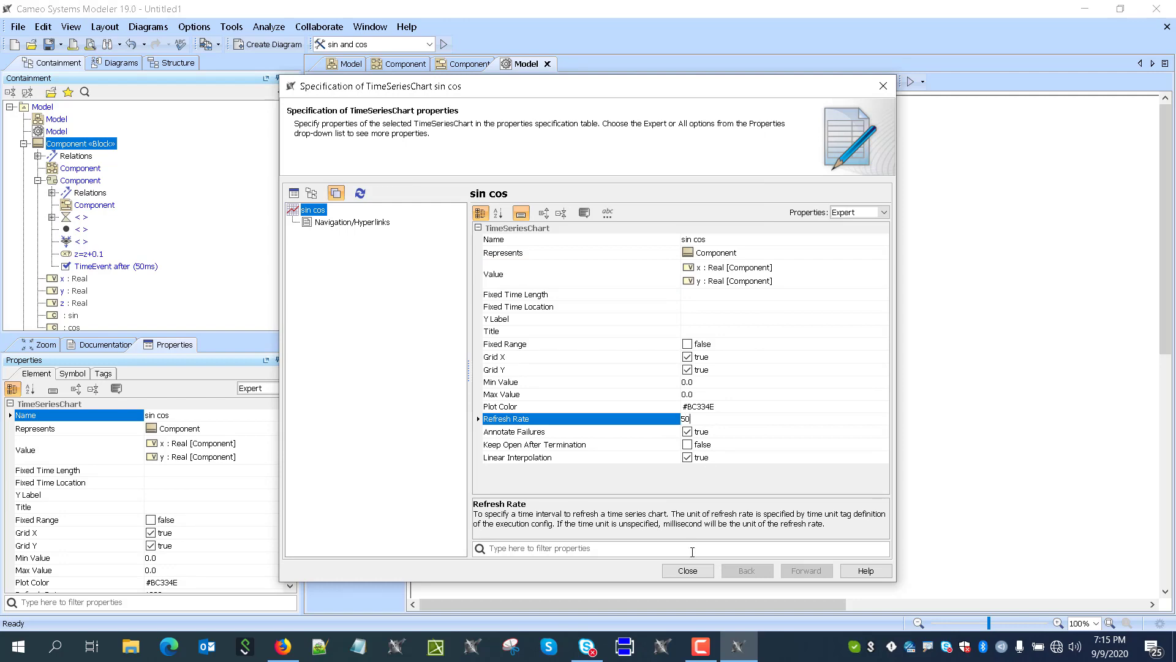
mouse_move(663, 569)
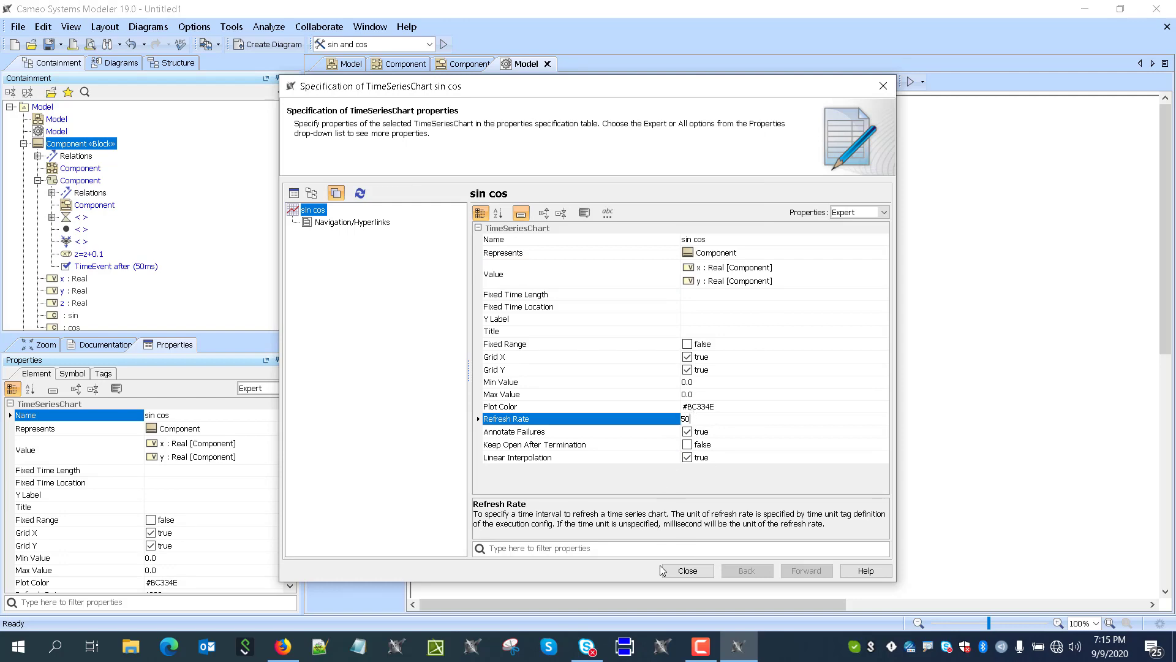
left_click(686, 570)
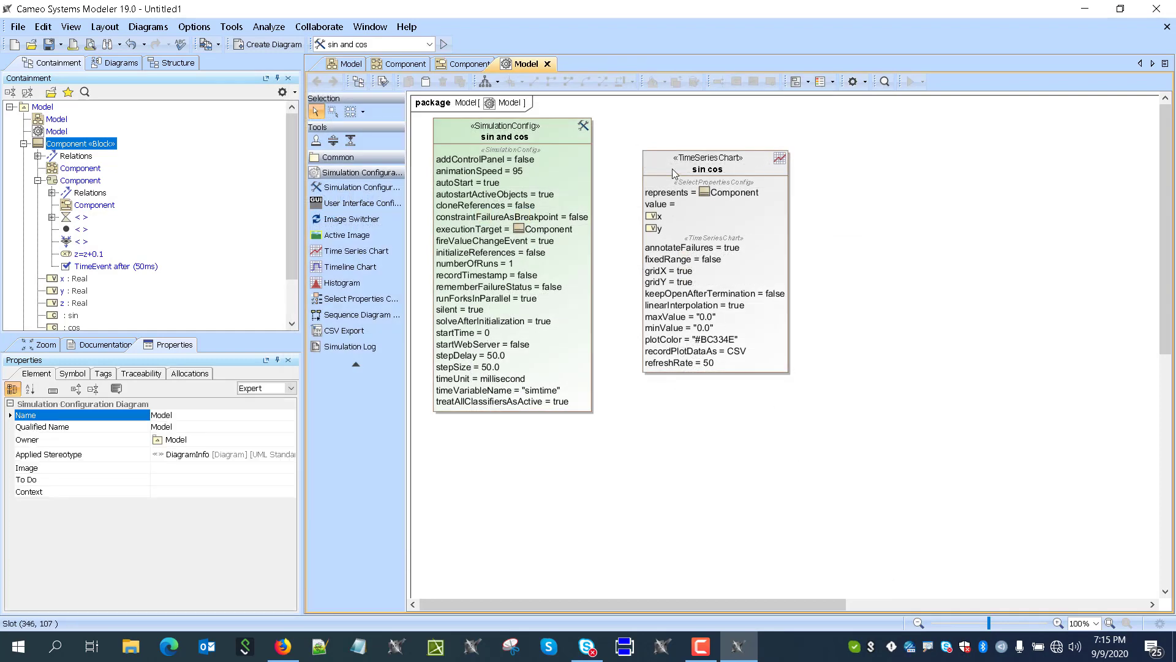
Step: Run sin and cos so the chart draws x and y as sine and cosine waves, then return to Component
left_click(708, 169)
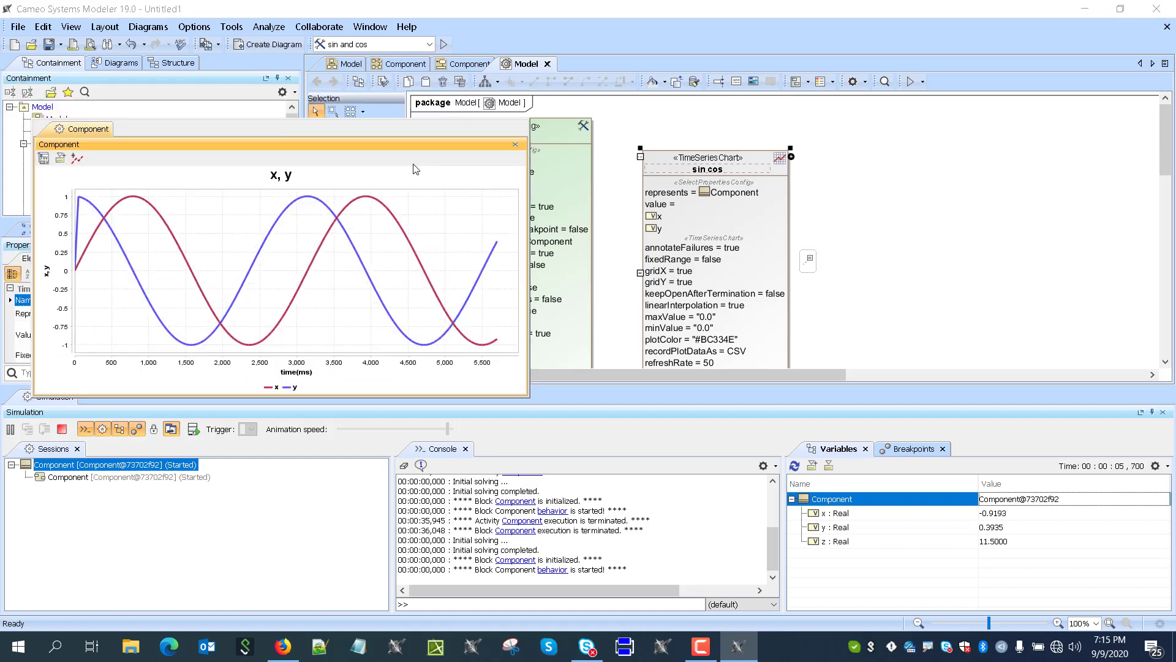
left_click(402, 64)
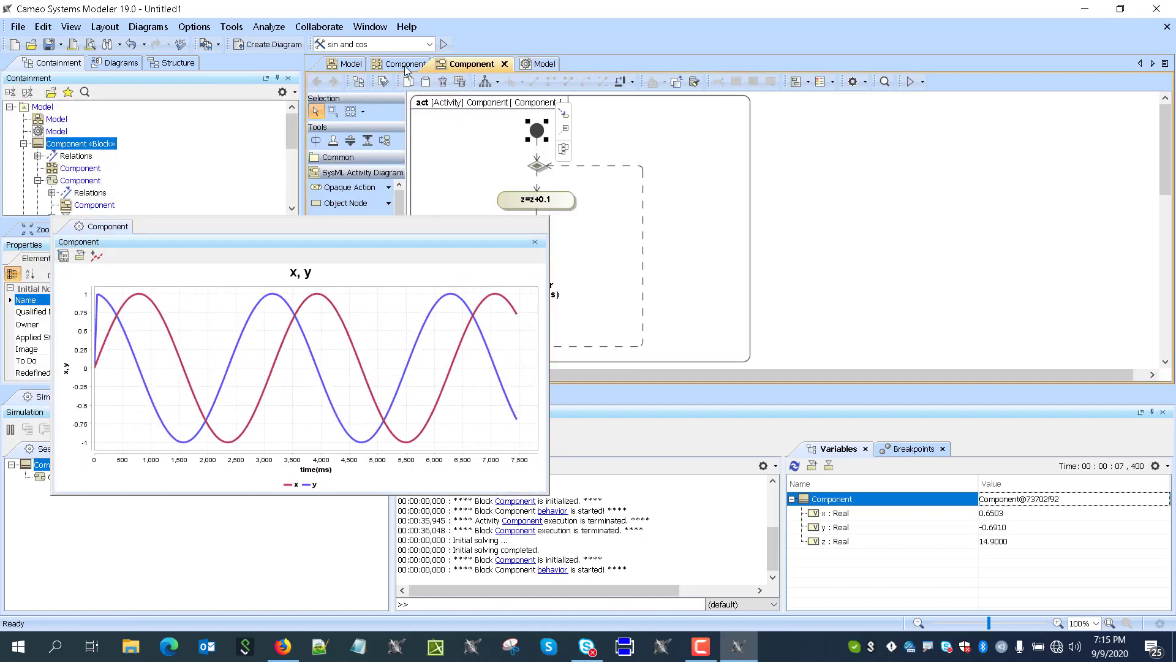